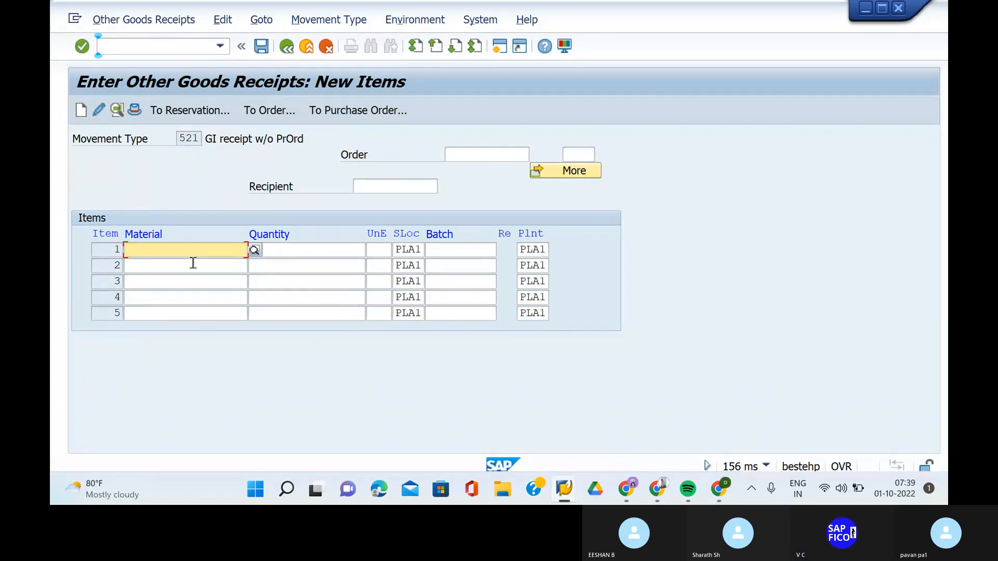
Step: Enter material 50065634 with quantity 200 in item 1 and check the goods receipt item
{"action": "type", "text": "50065634"}
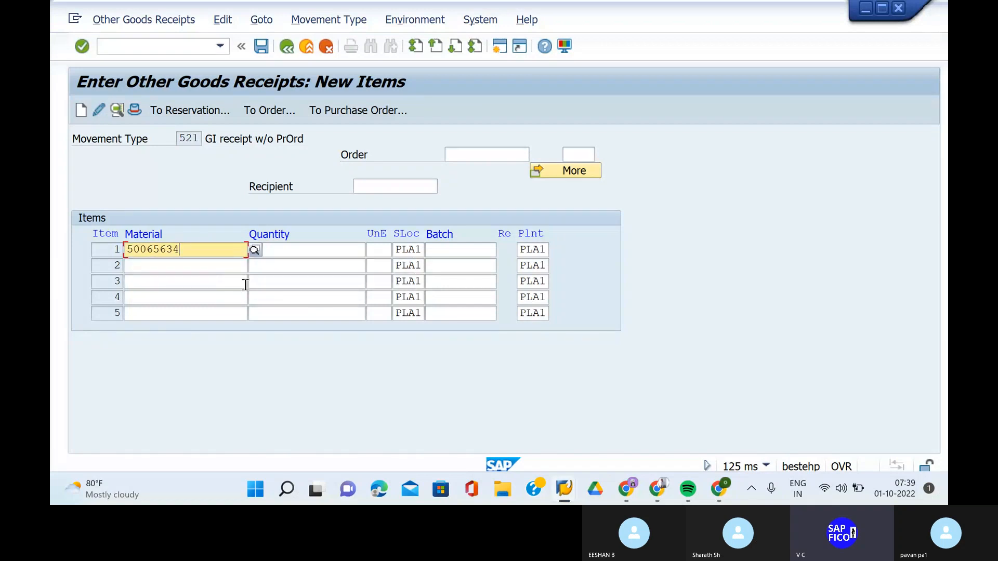
{"action": "left_click", "coordinate": [306, 249]}
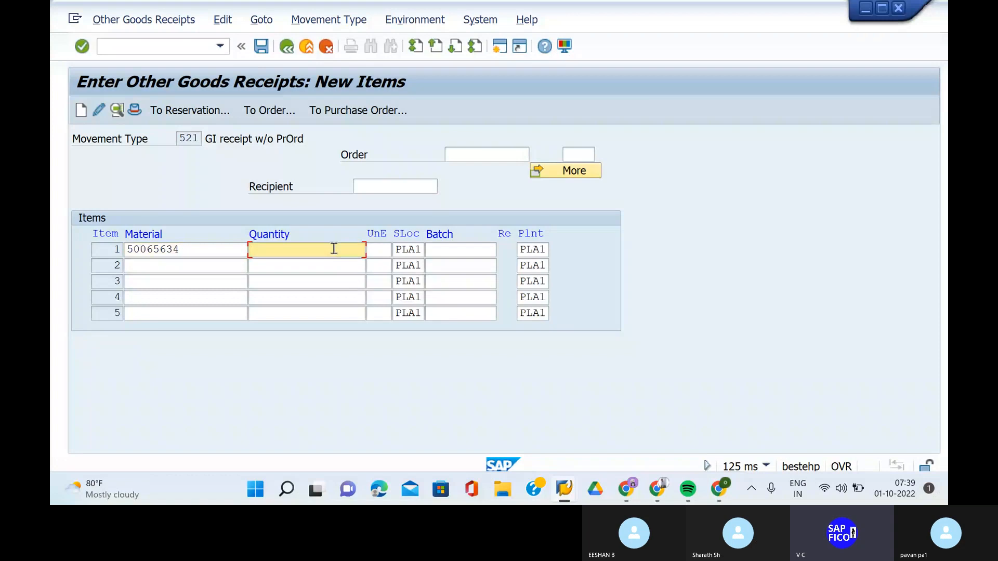
{"action": "type", "text": "200"}
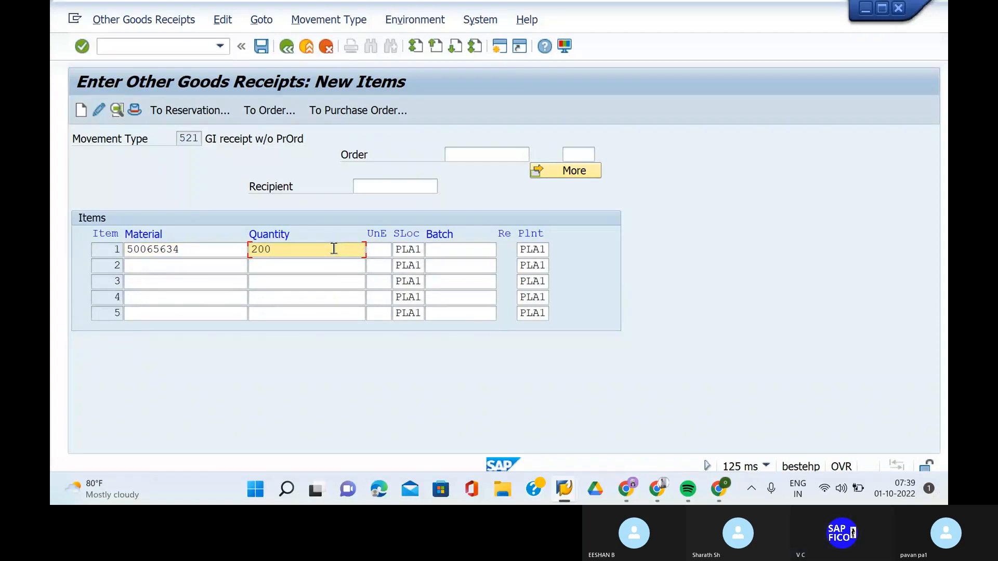
{"action": "key", "text": "Backspace"}
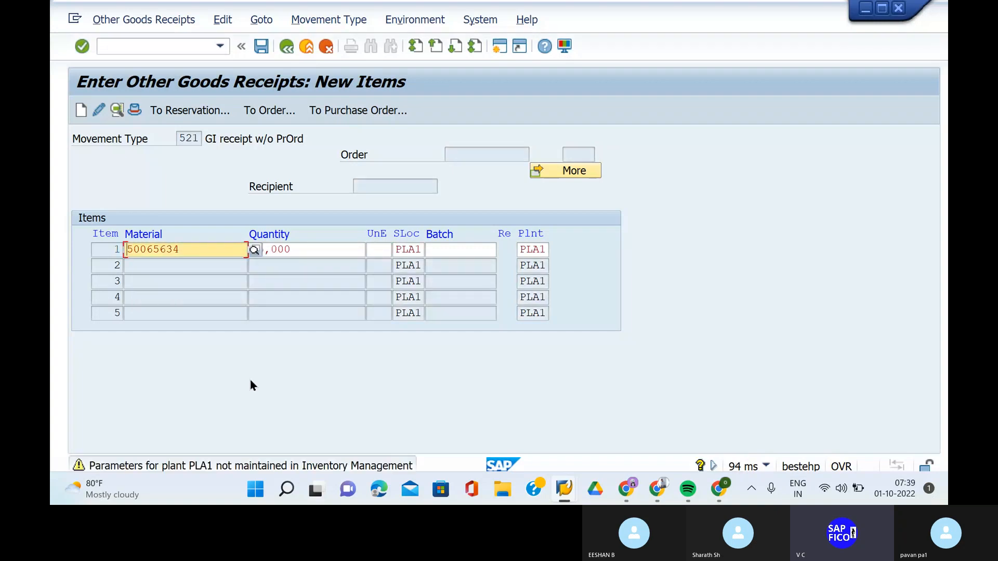
{"action": "mouse_move", "coordinate": [294, 399]}
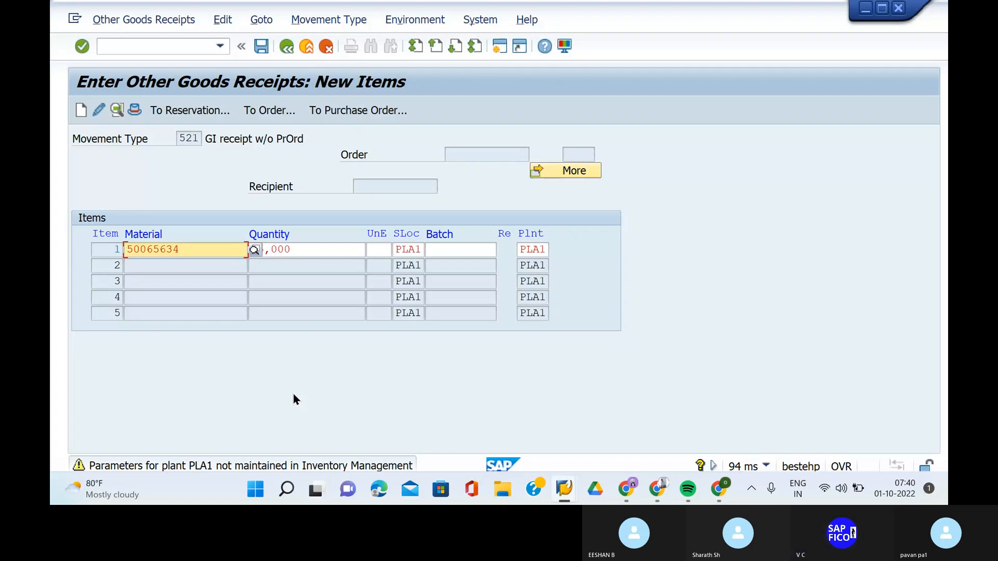
{"action": "mouse_move", "coordinate": [81, 466]}
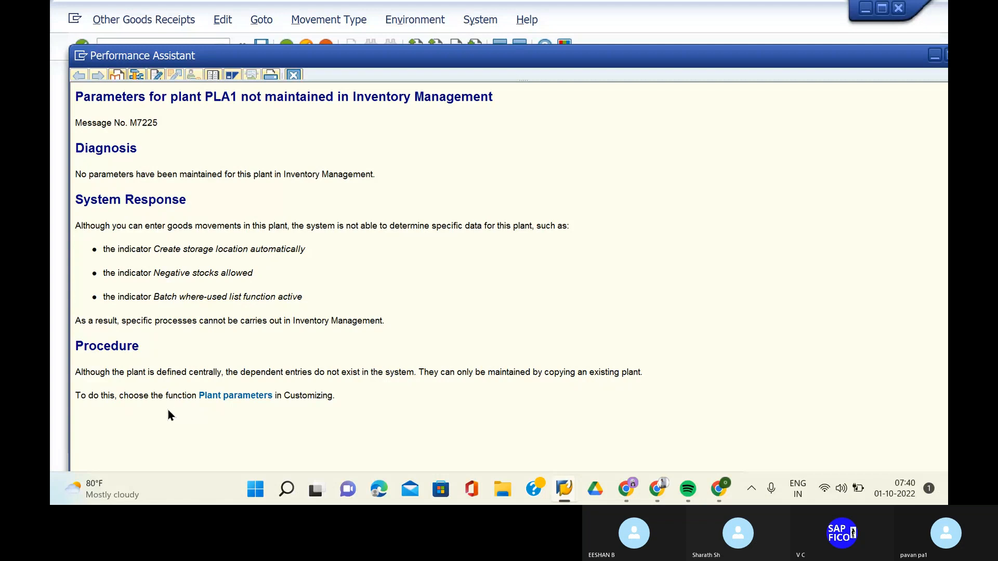
{"action": "mouse_move", "coordinate": [197, 429]}
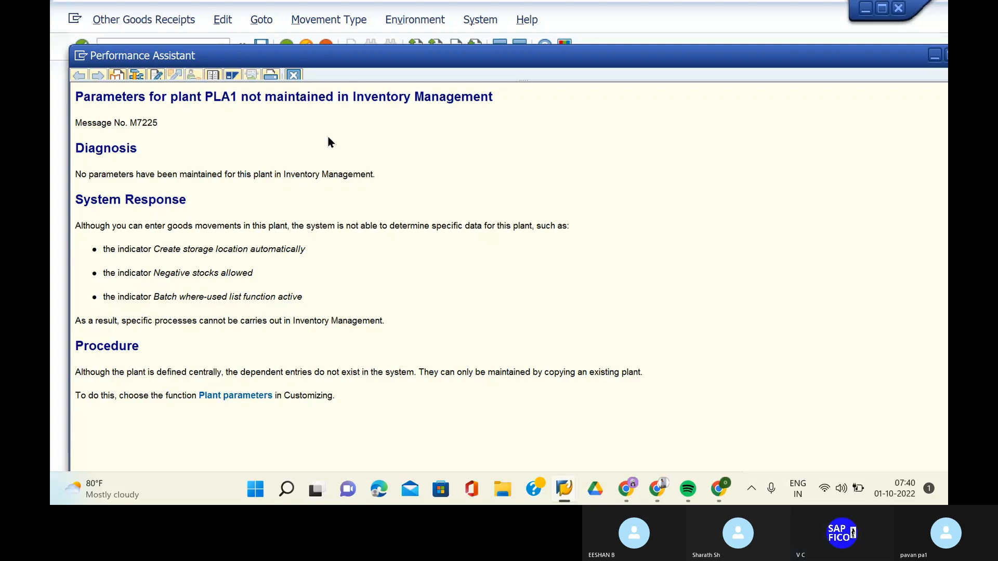
{"action": "mouse_move", "coordinate": [388, 116]}
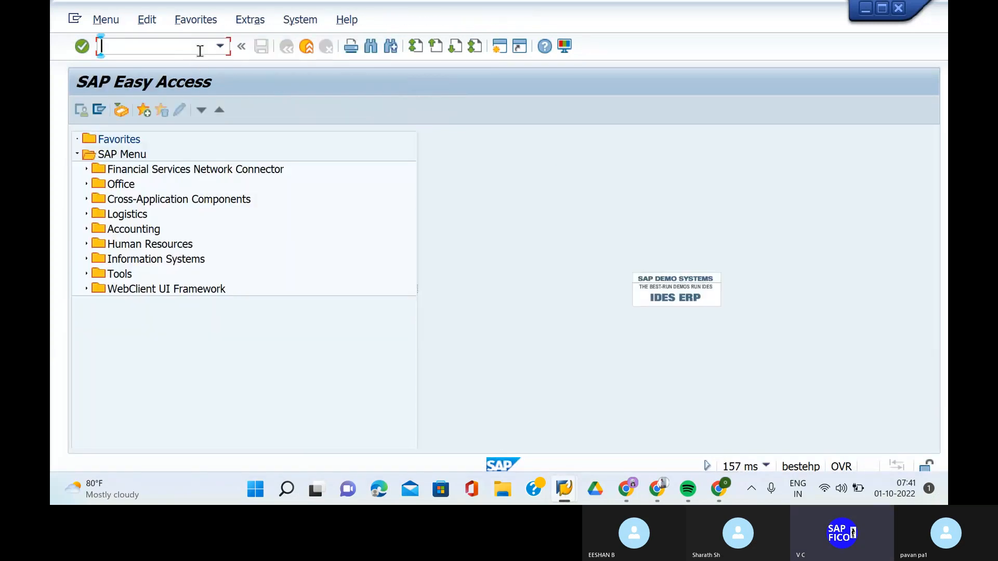
{"action": "mouse_move", "coordinate": [562, 489]}
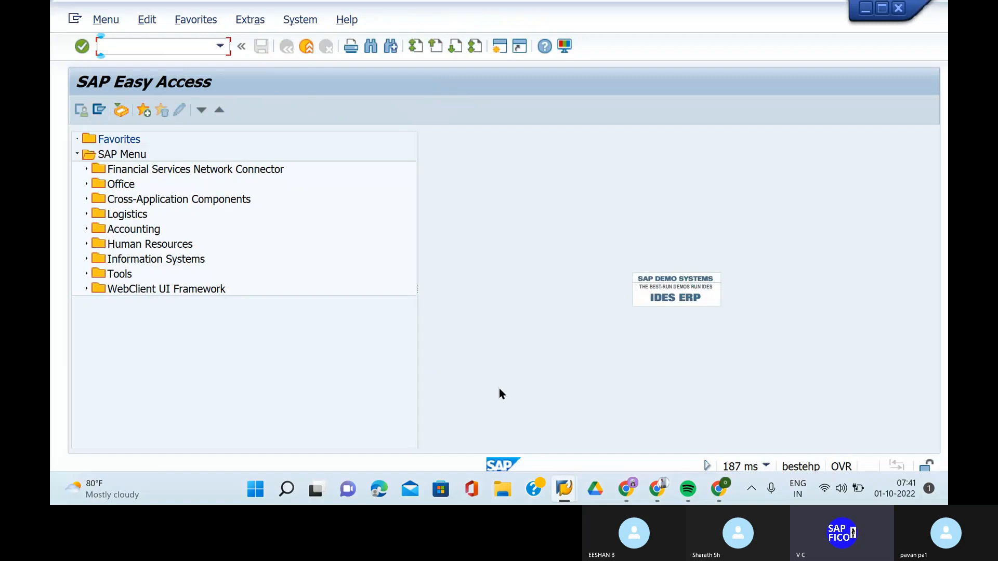
{"action": "mouse_move", "coordinate": [563, 489]}
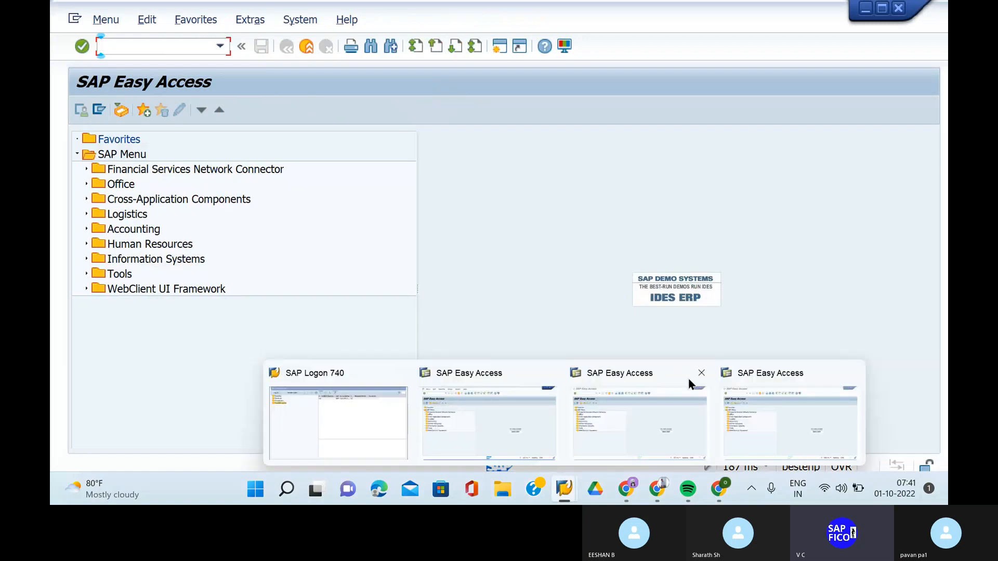
Step: Switch to another SAP session and run transaction SPRO to reach the Implementation Guide
{"action": "left_click", "coordinate": [701, 372]}
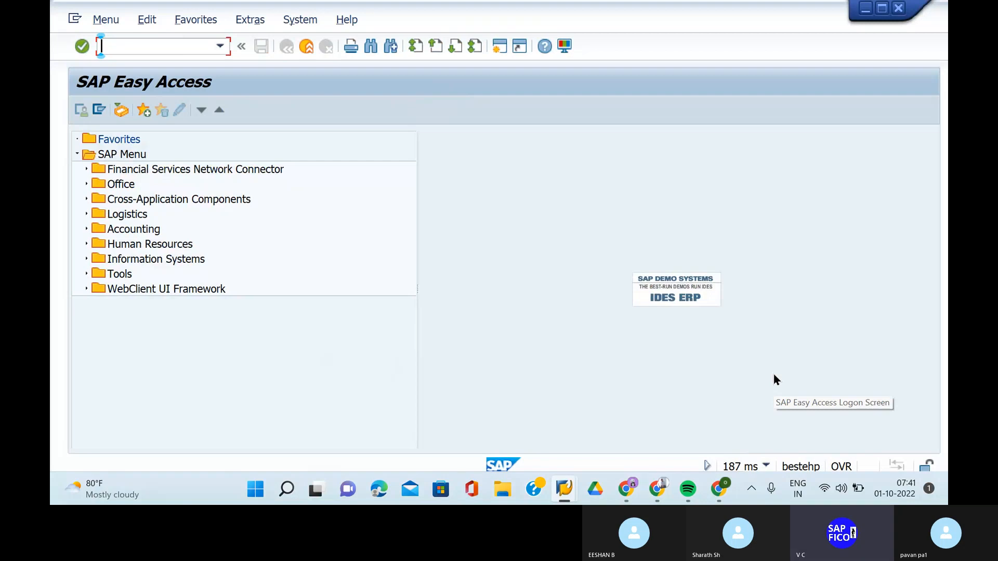
{"action": "type", "text": "spro"}
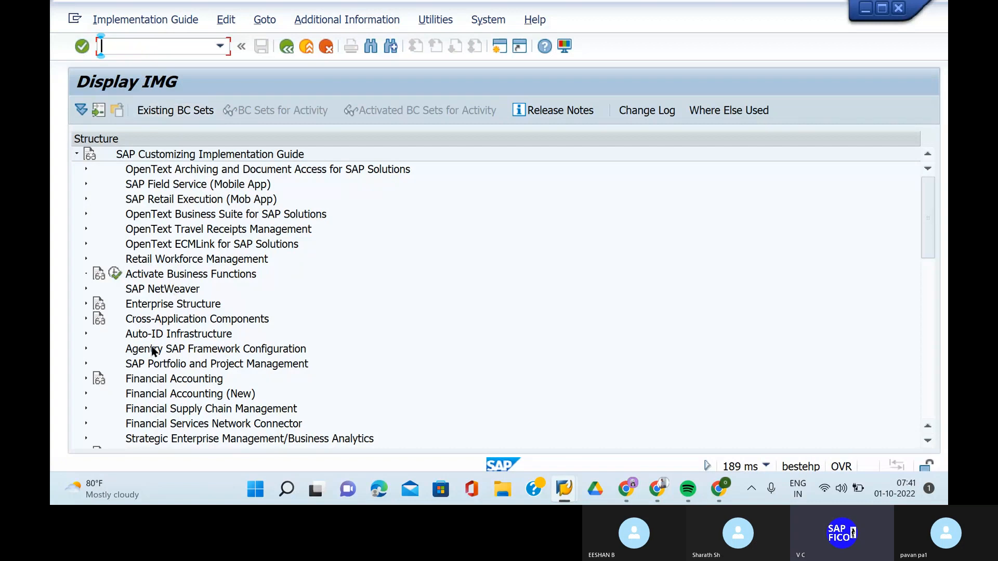
Step: Expand the Investment Management area and its Investment Programs node in the IMG tree
{"action": "scroll", "scroll_direction": "down", "scroll_amount": 3}
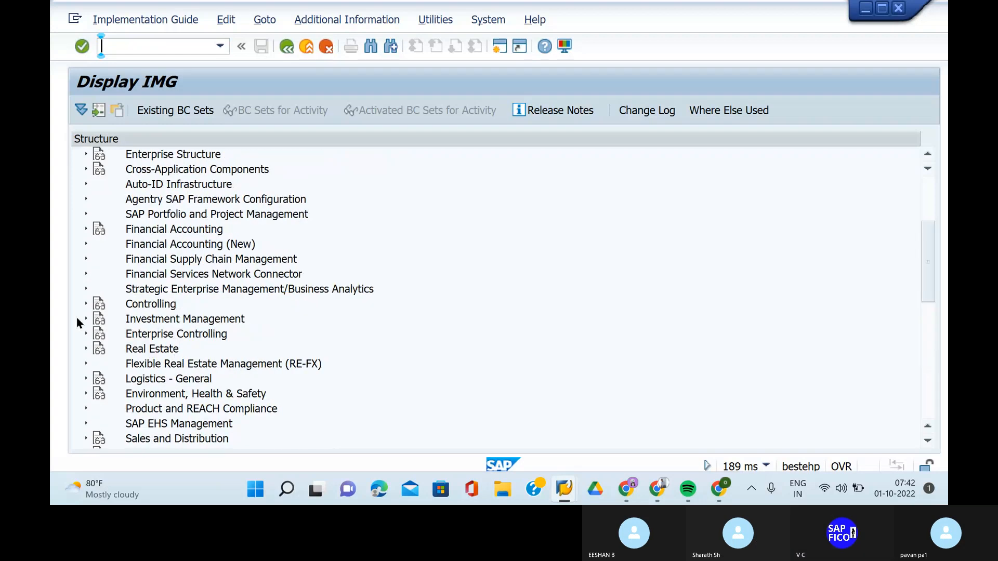
{"action": "left_click", "coordinate": [86, 319]}
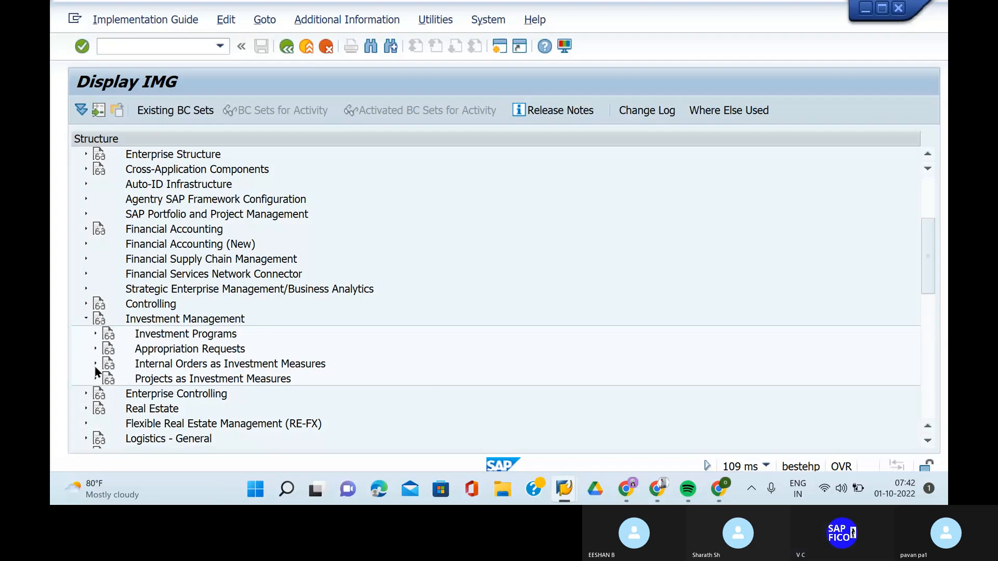
{"action": "mouse_move", "coordinate": [89, 374]}
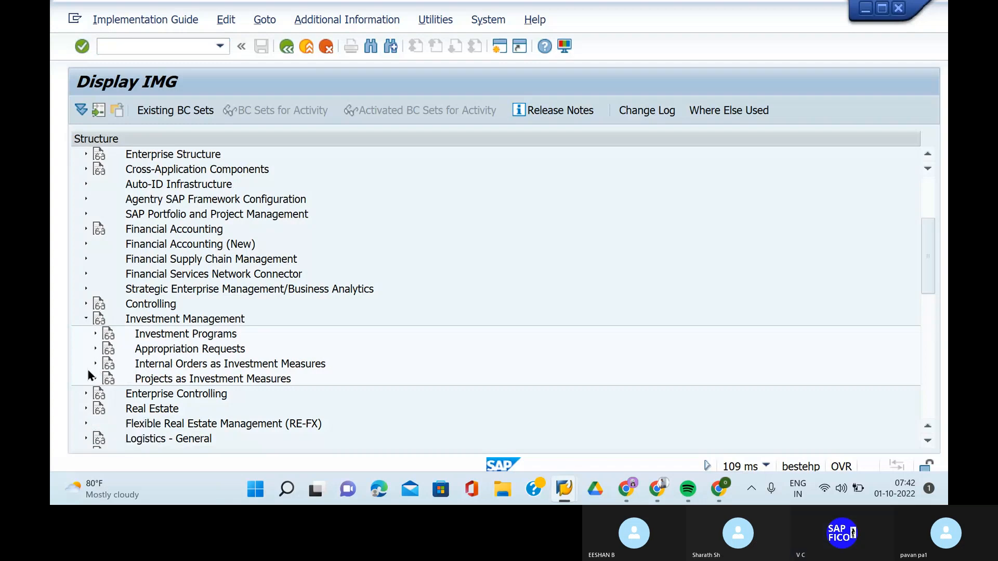
{"action": "mouse_move", "coordinate": [78, 417]}
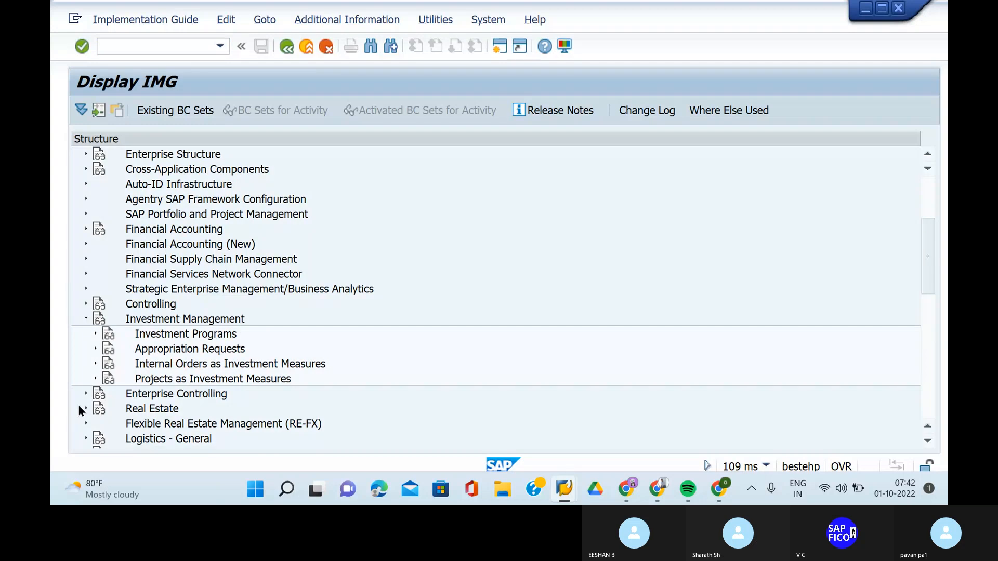
{"action": "mouse_move", "coordinate": [86, 368]}
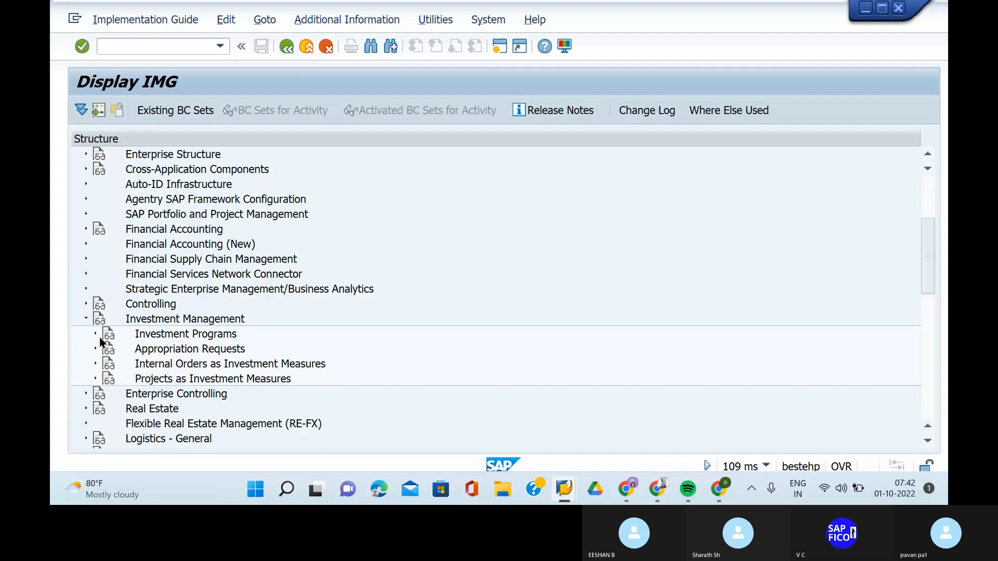
{"action": "left_click", "coordinate": [95, 334]}
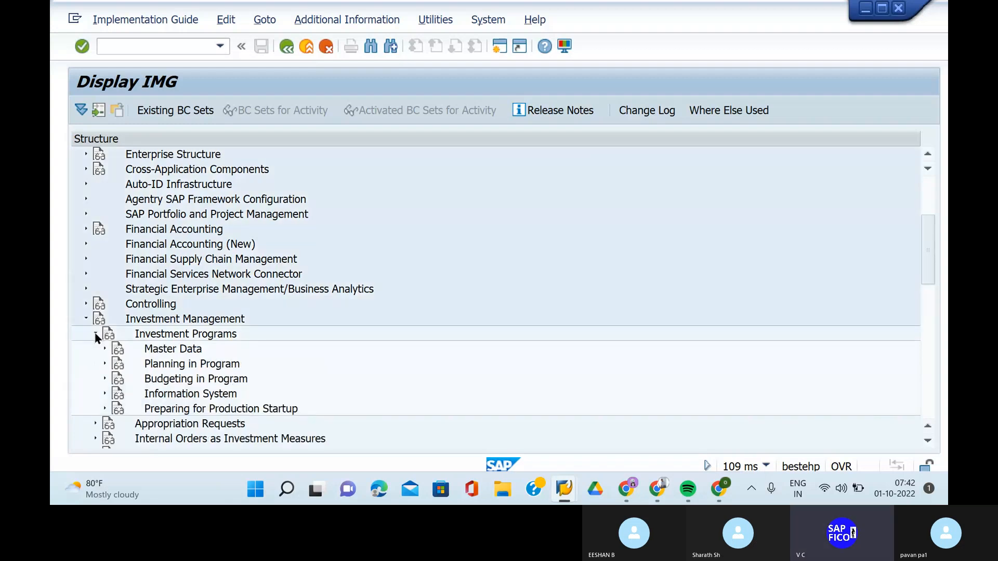
{"action": "scroll", "scroll_direction": "down", "scroll_amount": 3}
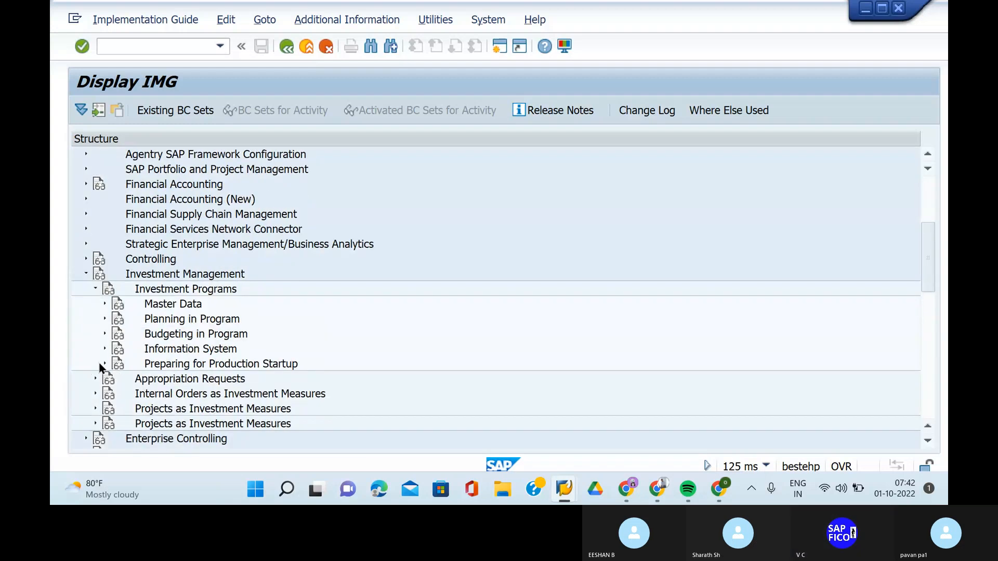
{"action": "scroll", "scroll_direction": "down", "scroll_amount": 3}
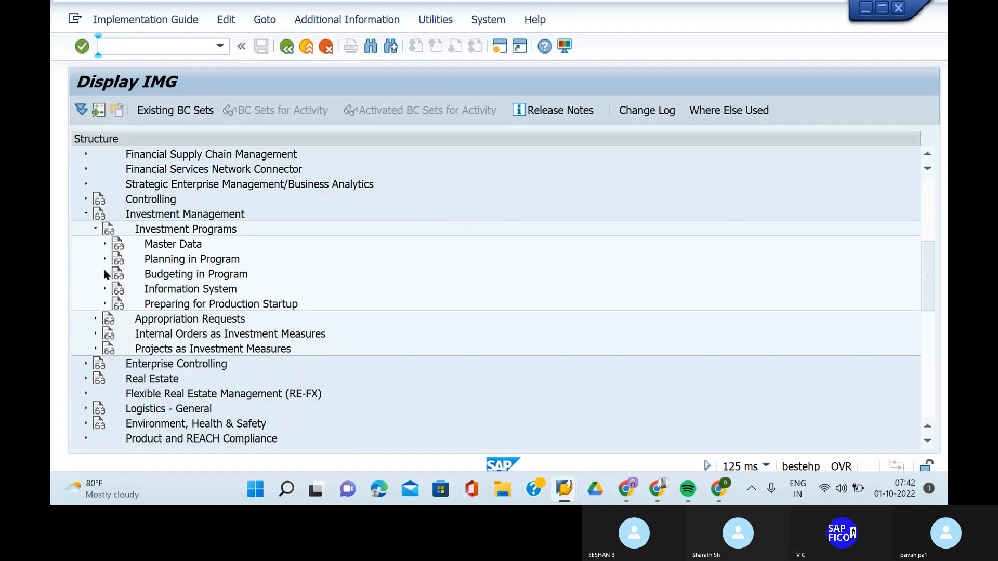
{"action": "left_click", "coordinate": [86, 214]}
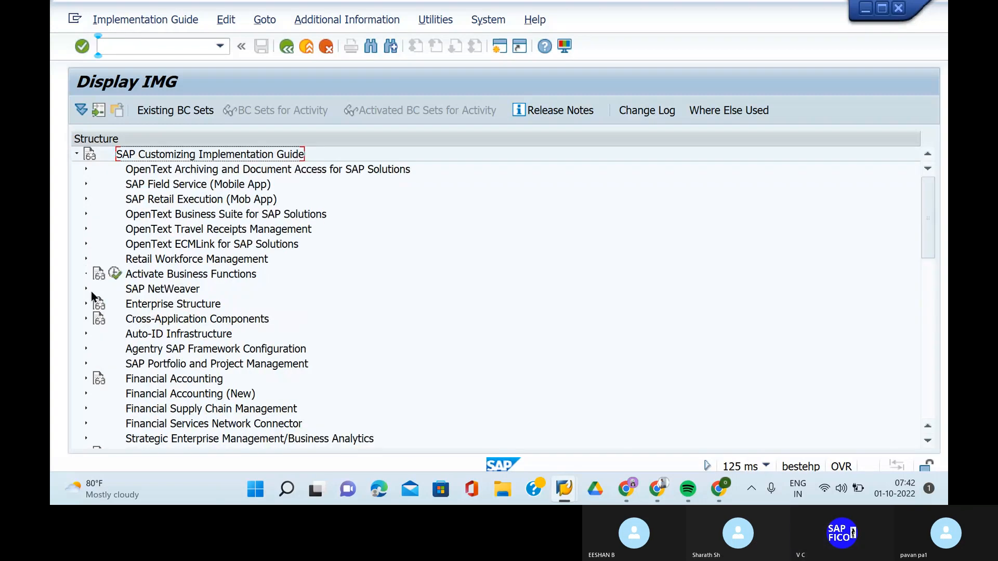
{"action": "mouse_move", "coordinate": [88, 306]}
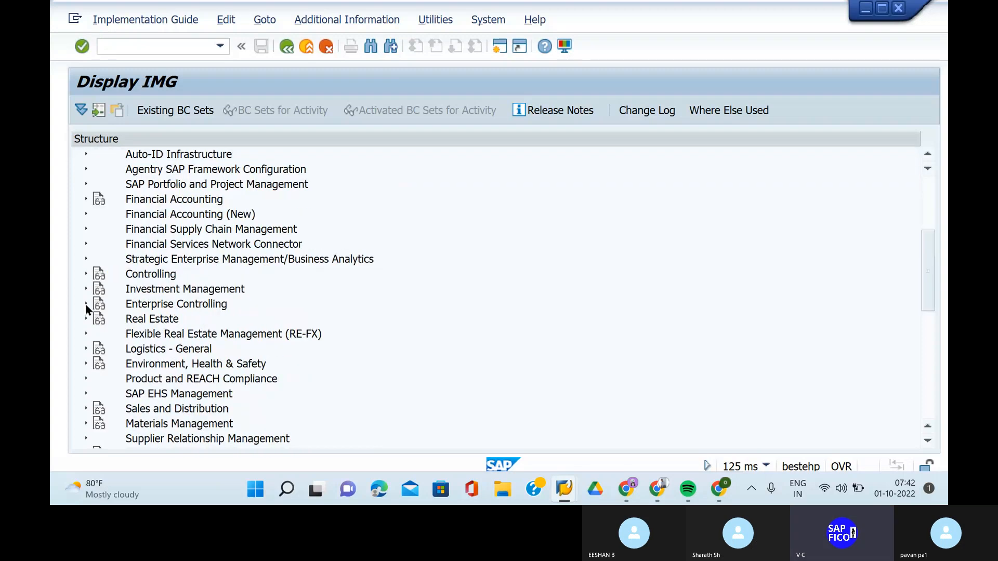
Step: Expand the Materials Management area of the guide to reach Inventory Management
{"action": "scroll", "scroll_direction": "down", "scroll_amount": 3}
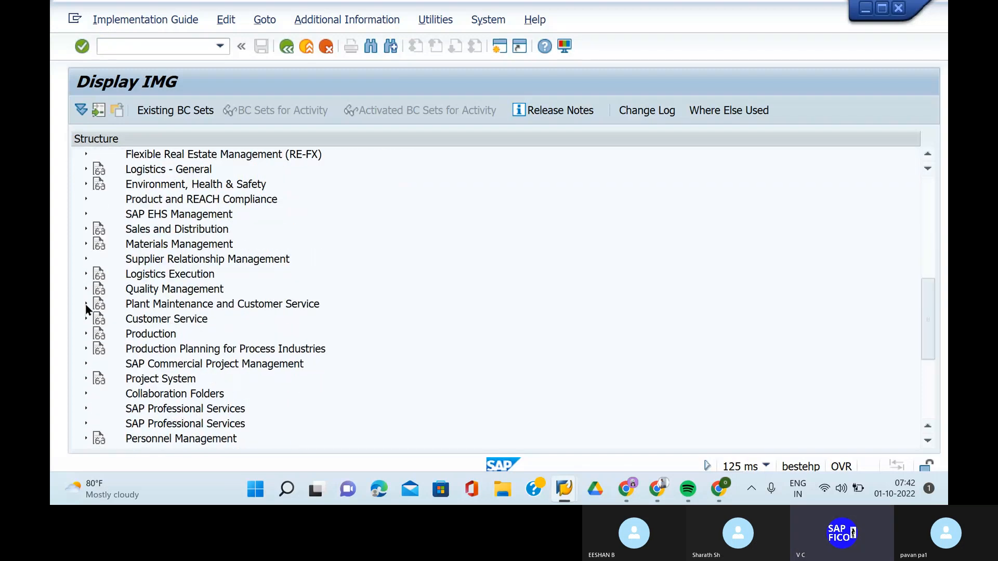
{"action": "scroll", "scroll_direction": "down", "scroll_amount": 3}
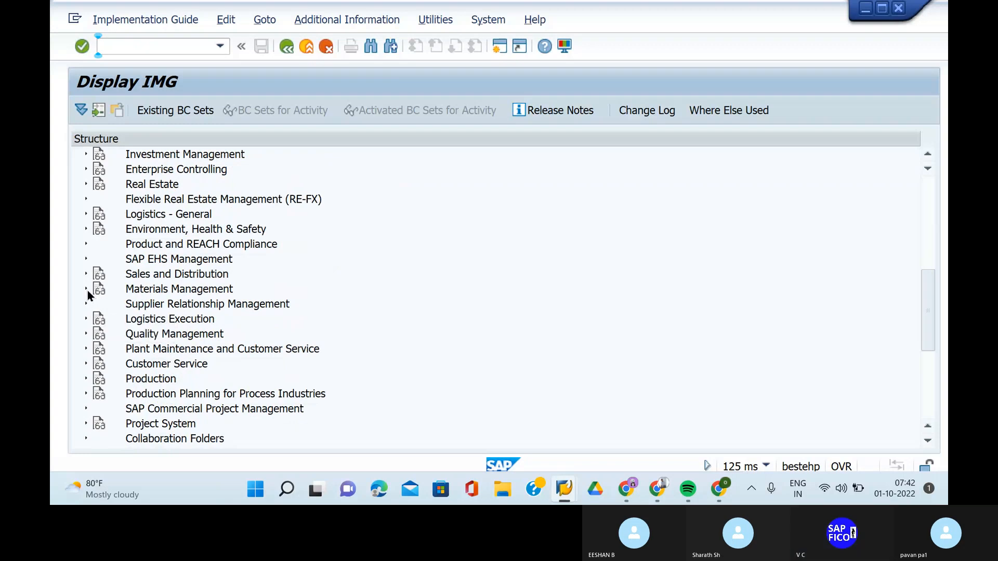
{"action": "left_click", "coordinate": [86, 289]}
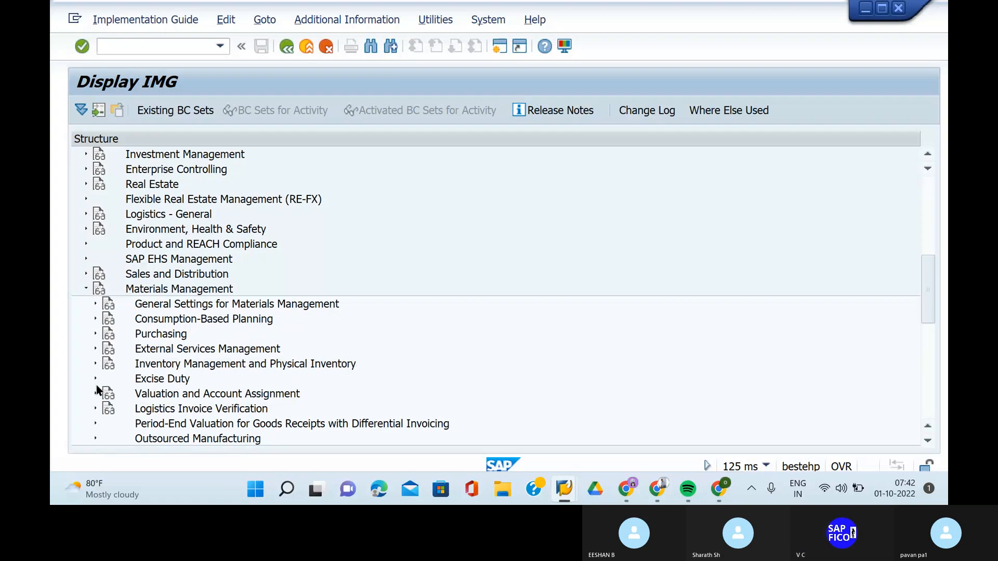
{"action": "mouse_move", "coordinate": [102, 405]}
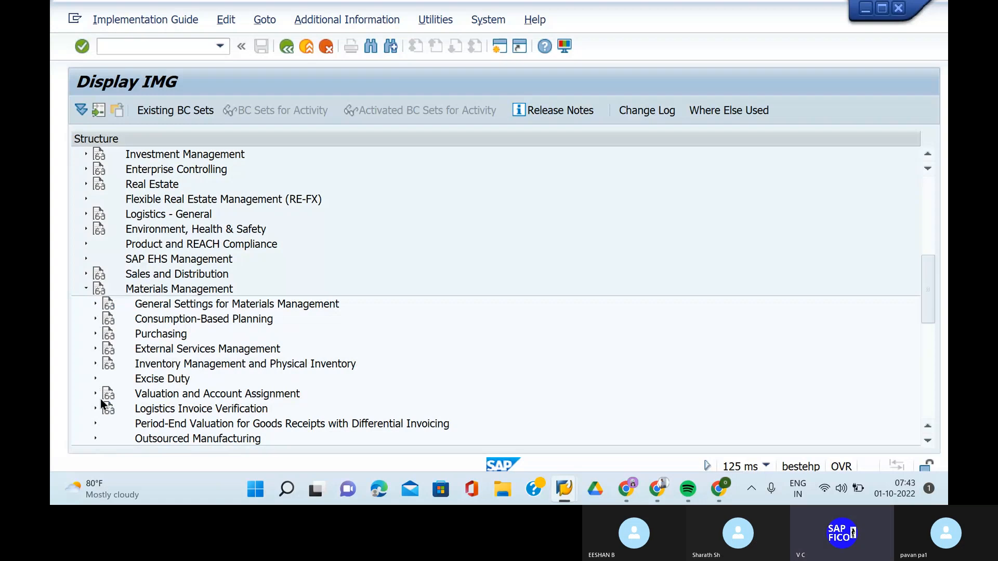
{"action": "mouse_move", "coordinate": [93, 365]}
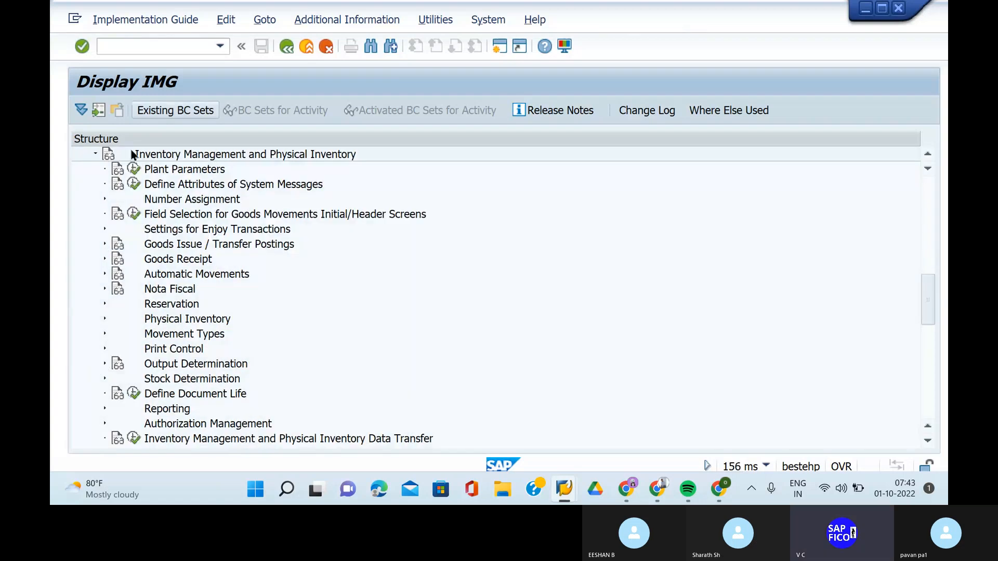
{"action": "mouse_move", "coordinate": [81, 299]}
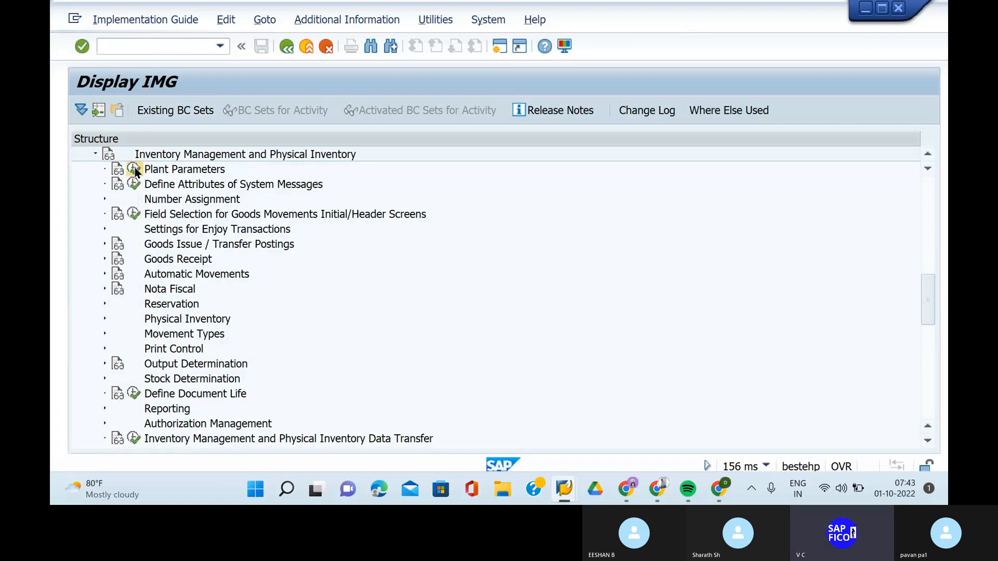
Step: Launch the Plant Parameters activity and position the plant list on key 'pla' to look for PLA1
{"action": "double_click", "coordinate": [186, 168]}
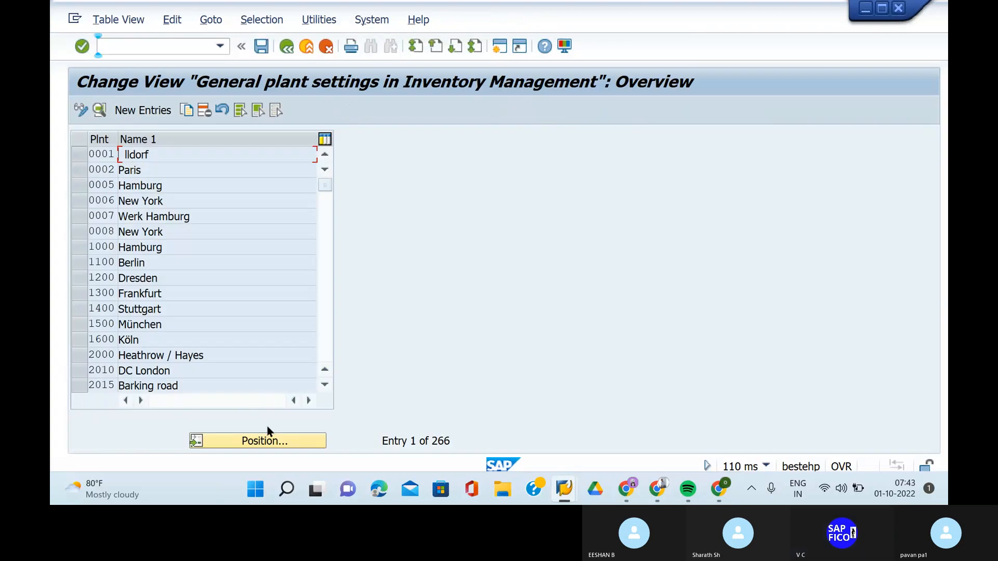
{"action": "left_click", "coordinate": [258, 441]}
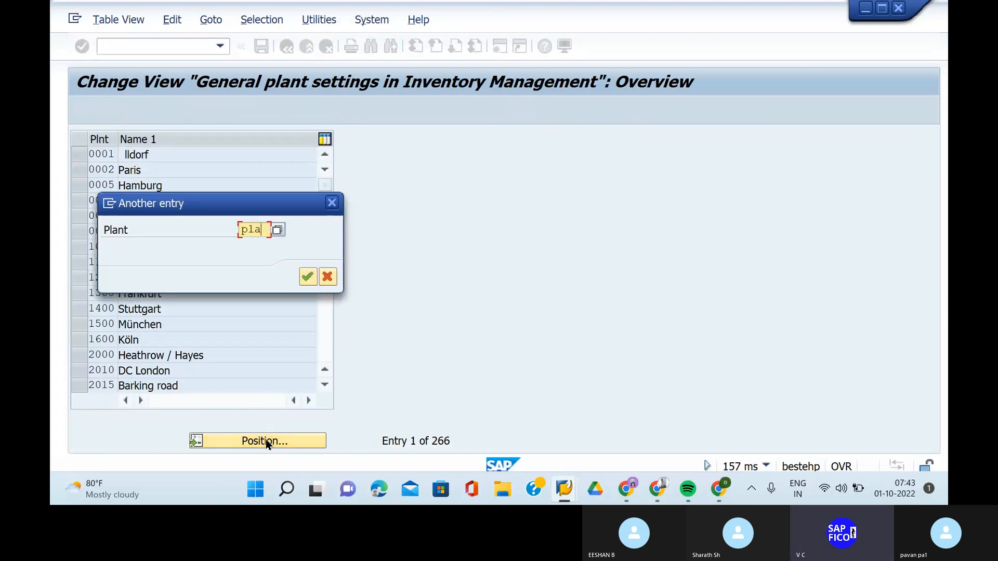
{"action": "left_click", "coordinate": [308, 277]}
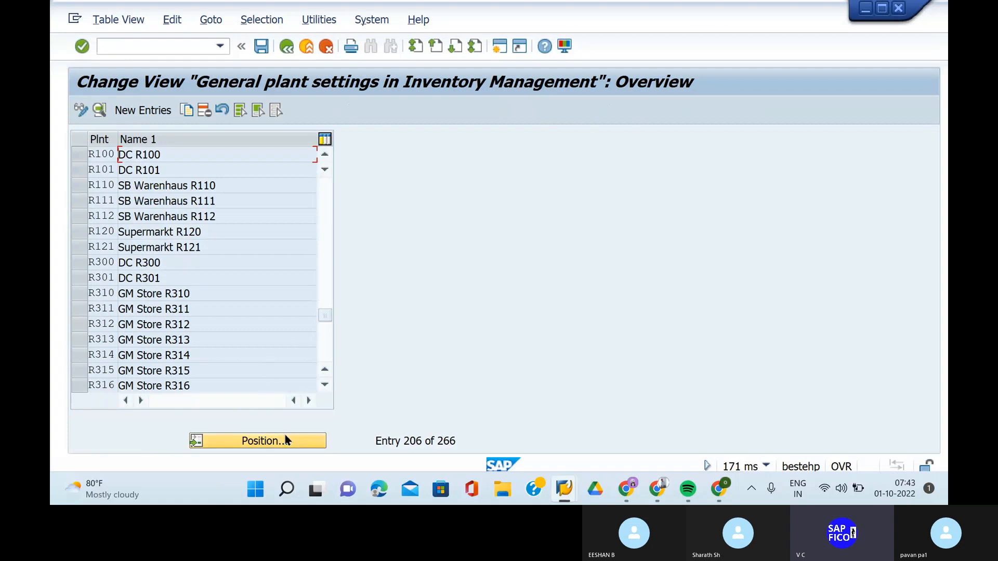
{"action": "left_click", "coordinate": [257, 440]}
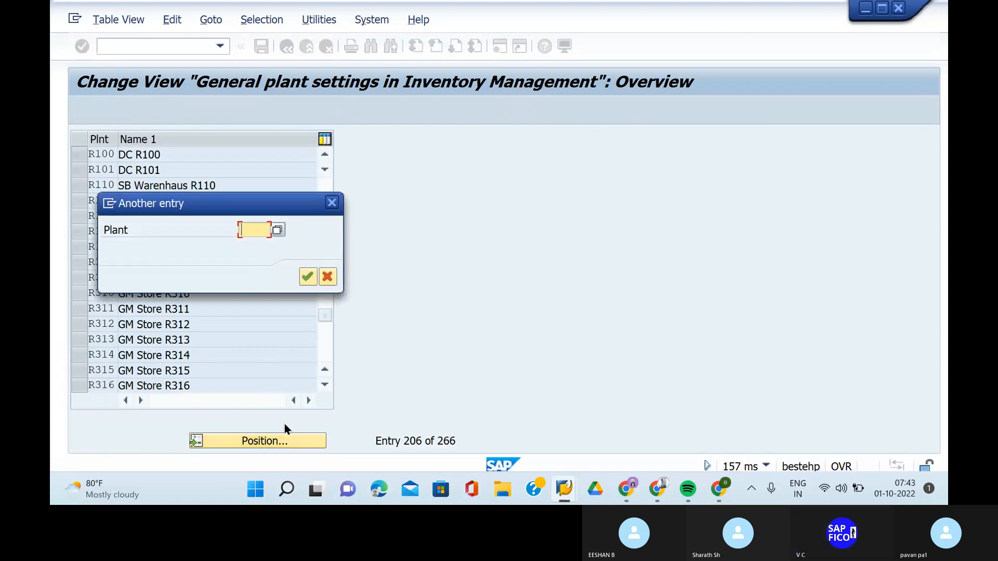
{"action": "left_click", "coordinate": [327, 277]}
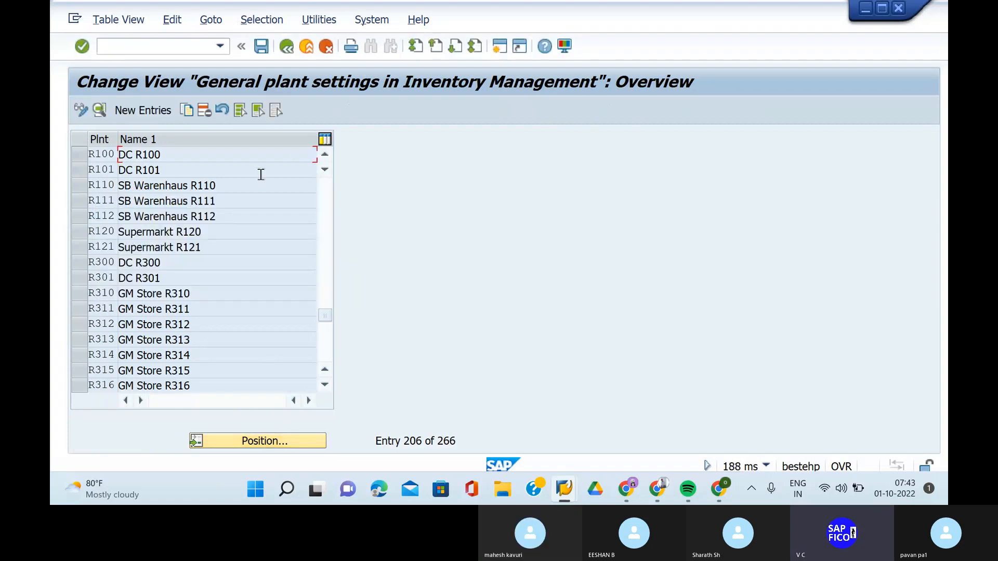
Step: Start a new plant settings entry for PLA1 and review its blank inventory options
{"action": "left_click", "coordinate": [142, 111]}
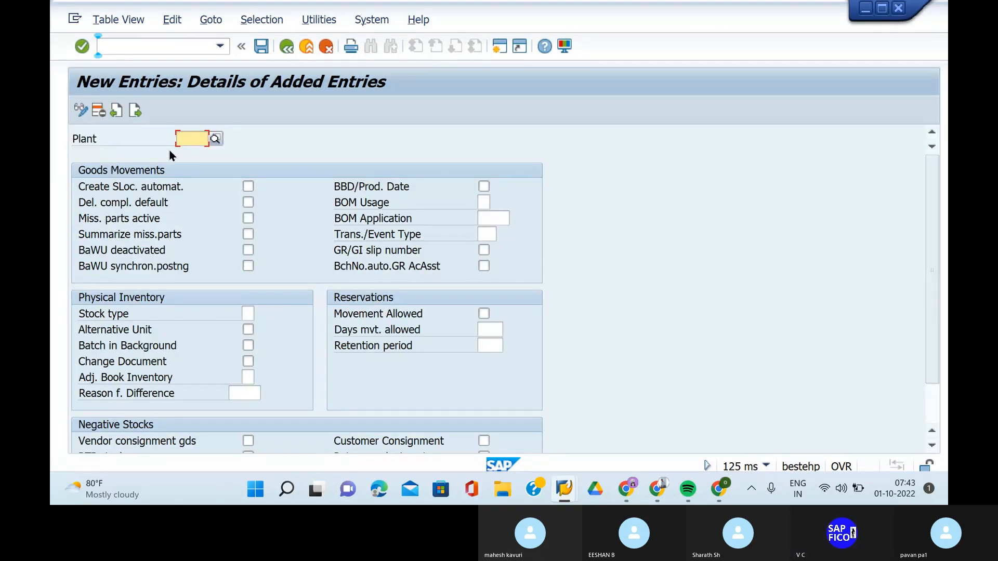
{"action": "type", "text": "p"}
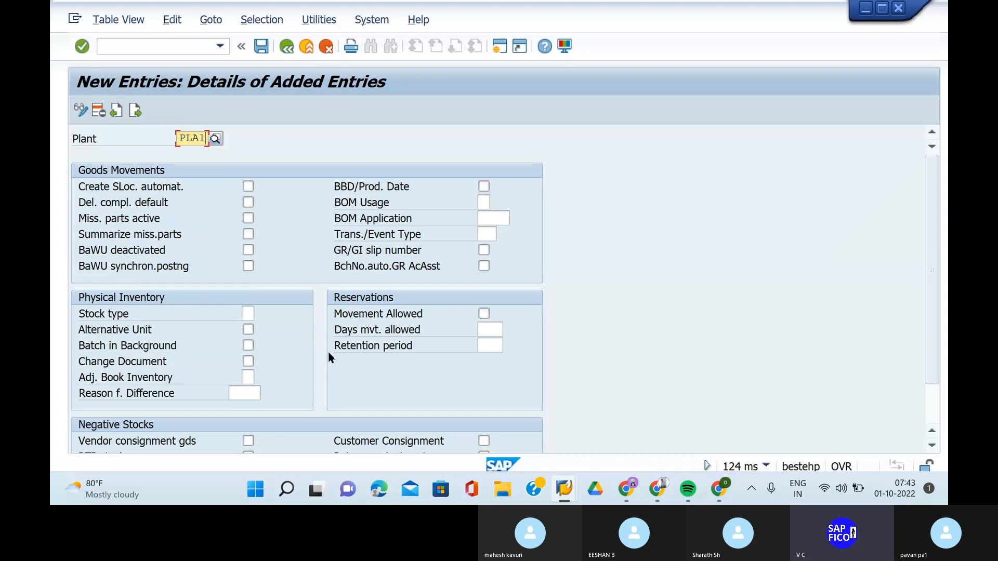
{"action": "mouse_move", "coordinate": [318, 386]}
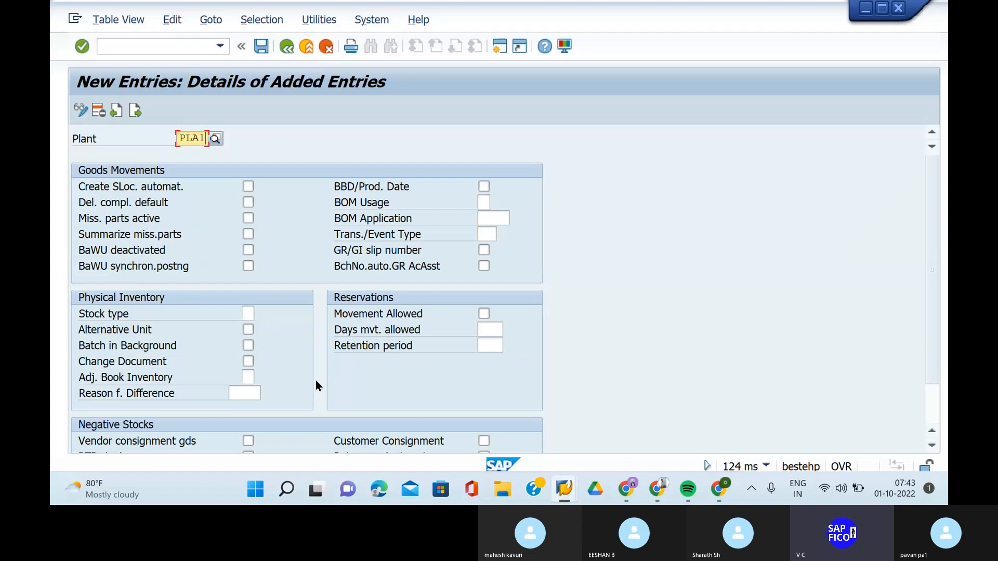
{"action": "scroll", "scroll_direction": "down", "scroll_amount": 3}
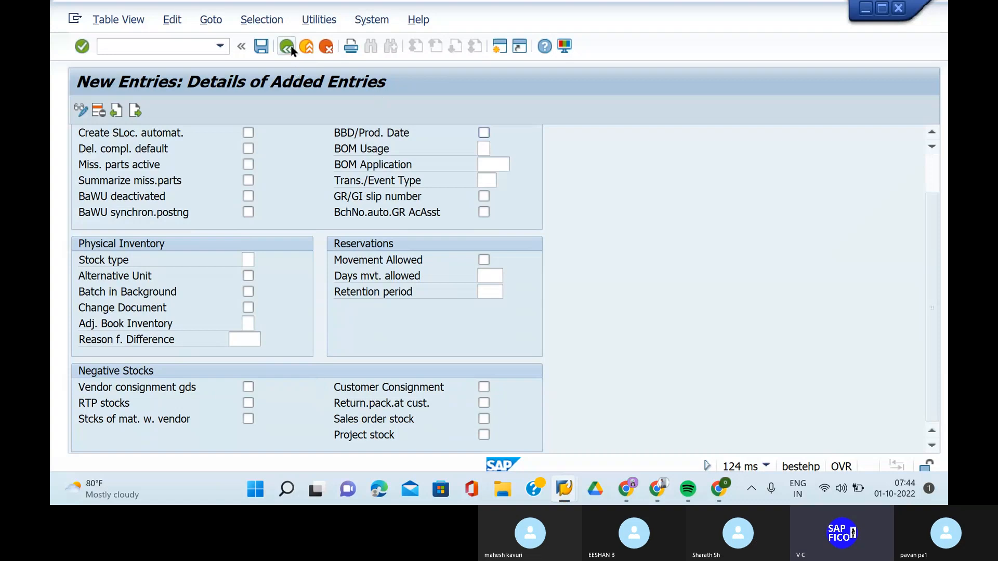
Step: Return to the plant overview, position on plant 0001 and select the 0001 Ildorf row
{"action": "left_click", "coordinate": [286, 45]}
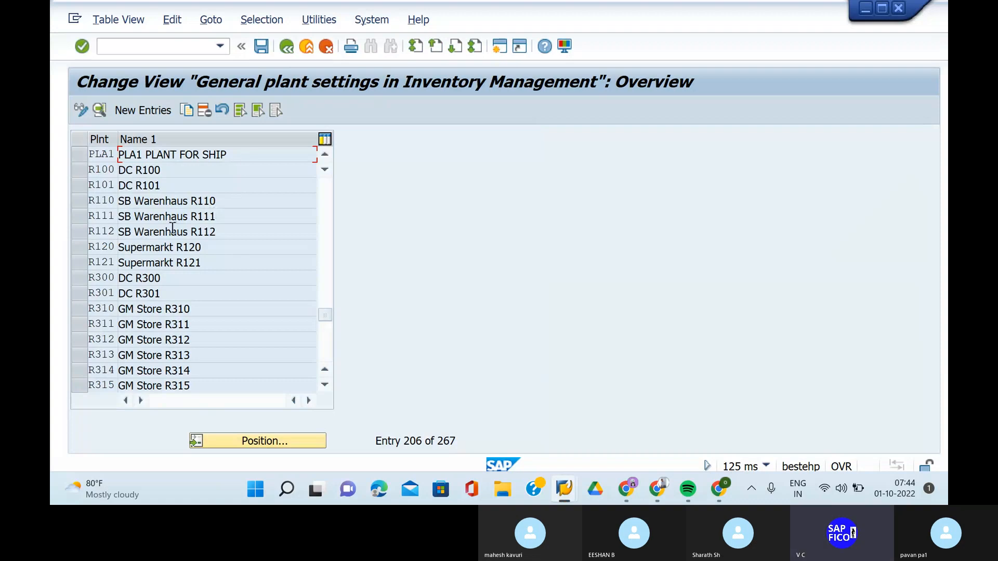
{"action": "mouse_move", "coordinate": [230, 324]}
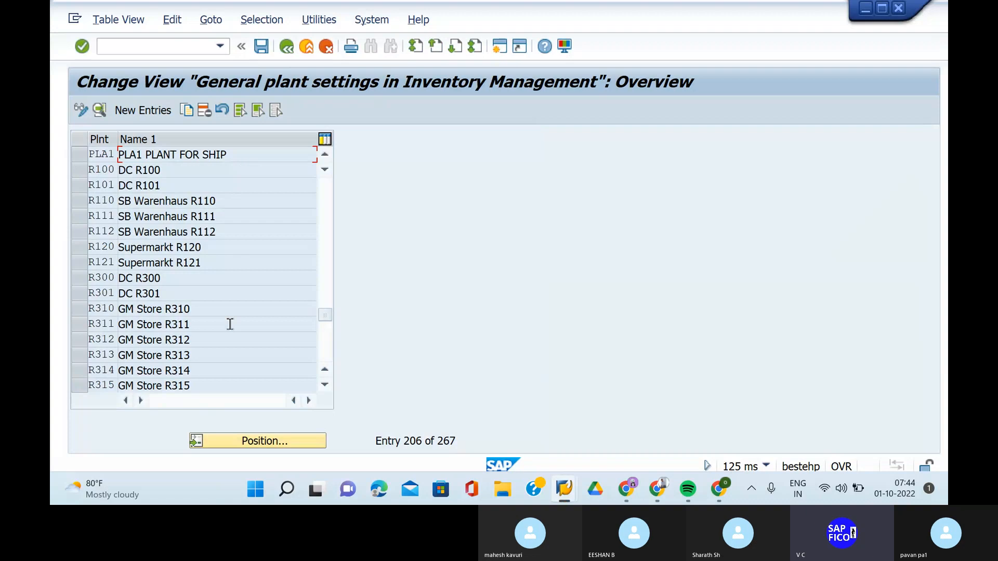
{"action": "left_click", "coordinate": [256, 441]}
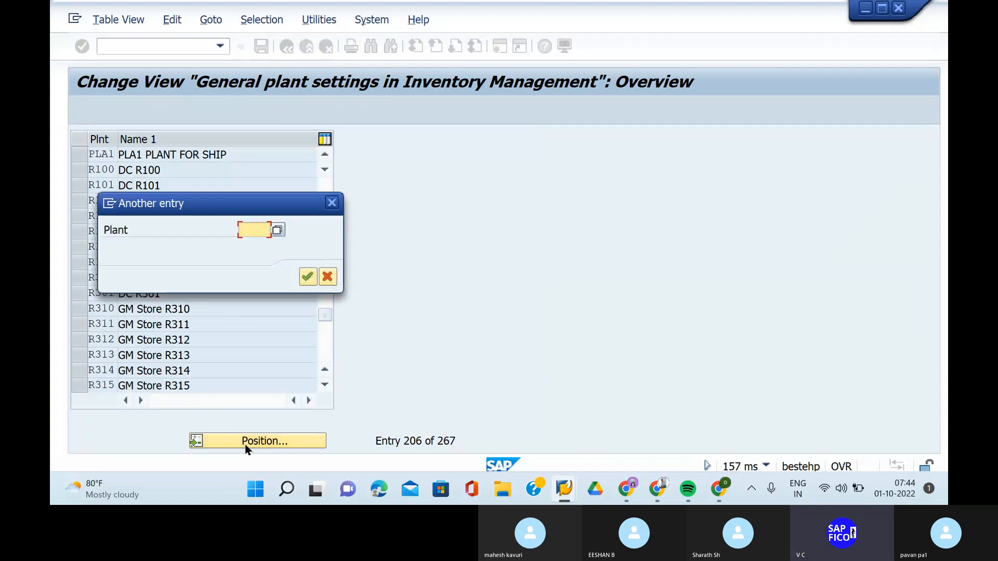
{"action": "type", "text": "0001"}
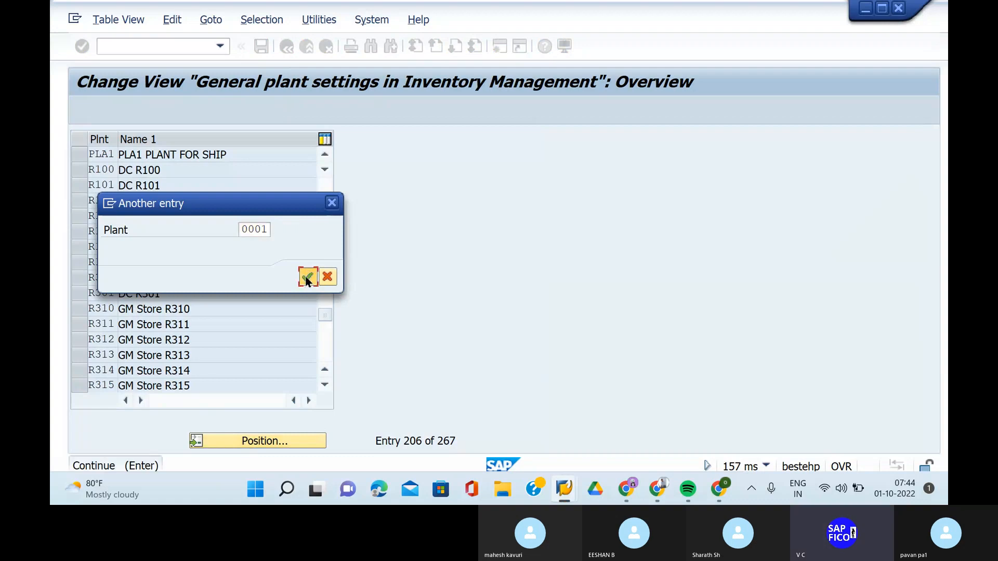
{"action": "left_click", "coordinate": [307, 277]}
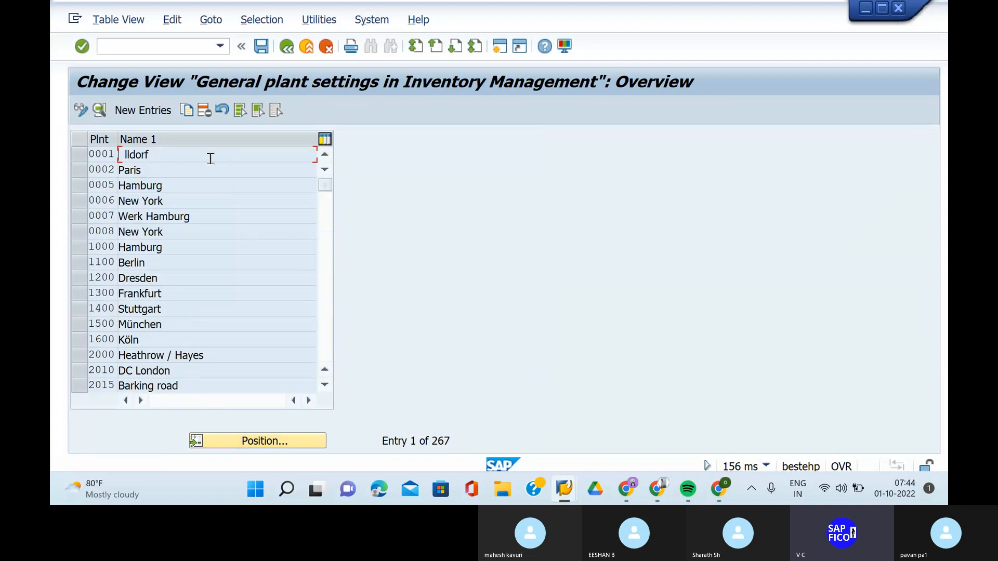
{"action": "left_click", "coordinate": [100, 154]}
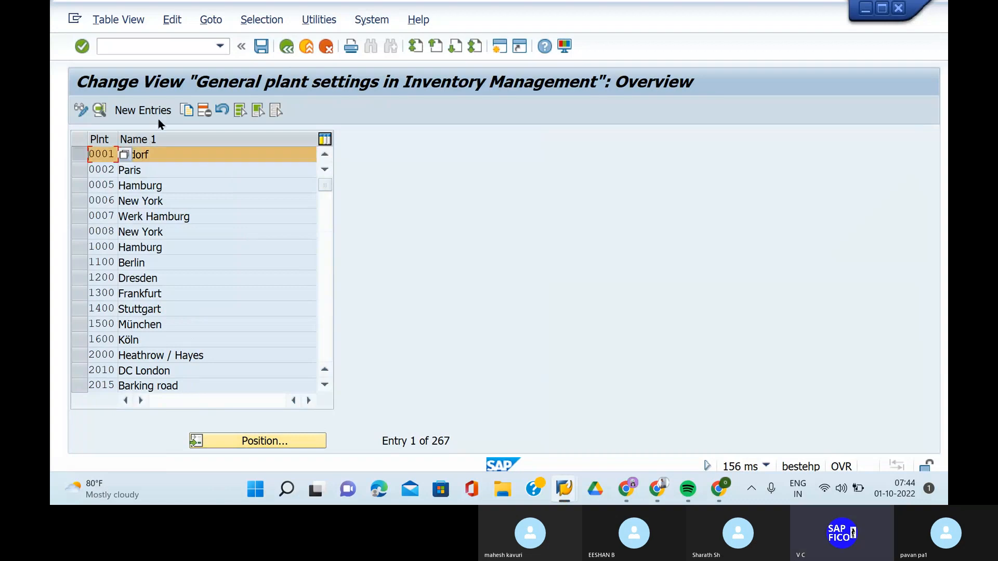
{"action": "mouse_move", "coordinate": [187, 110]}
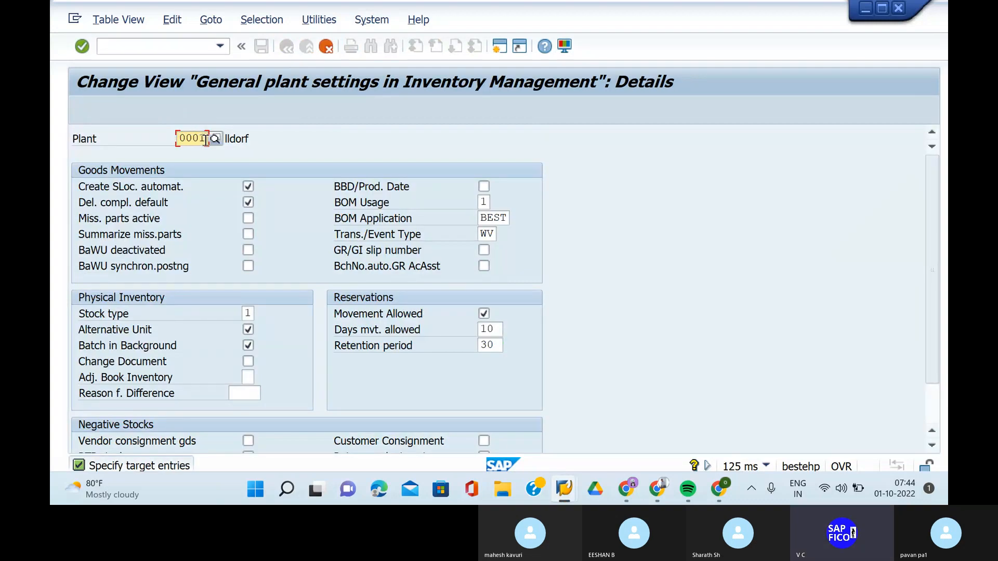
Step: Copy plant 0001's settings choosing PLA1 as the target plant and review the copied values
{"action": "left_click", "coordinate": [198, 138]}
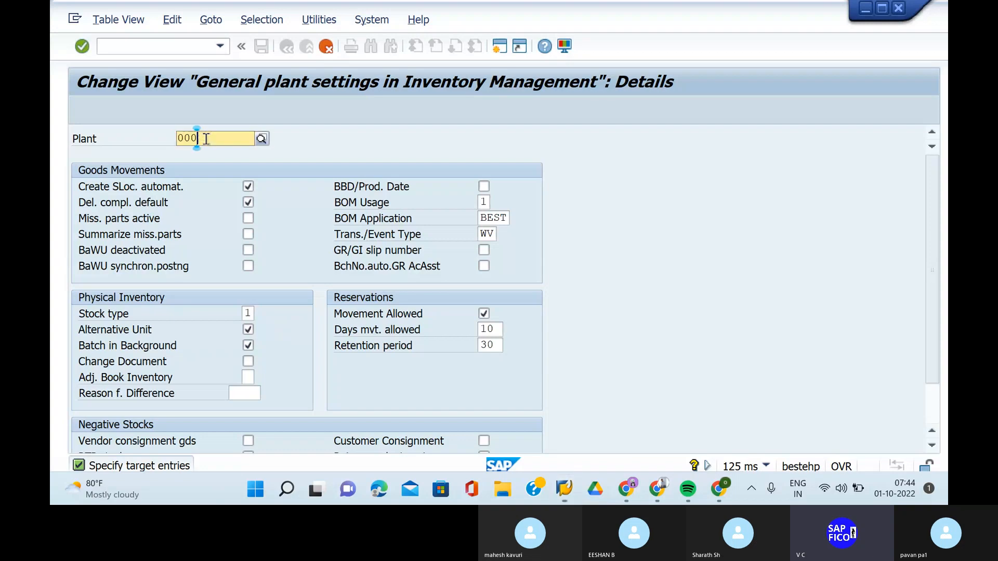
{"action": "left_click", "coordinate": [261, 138]}
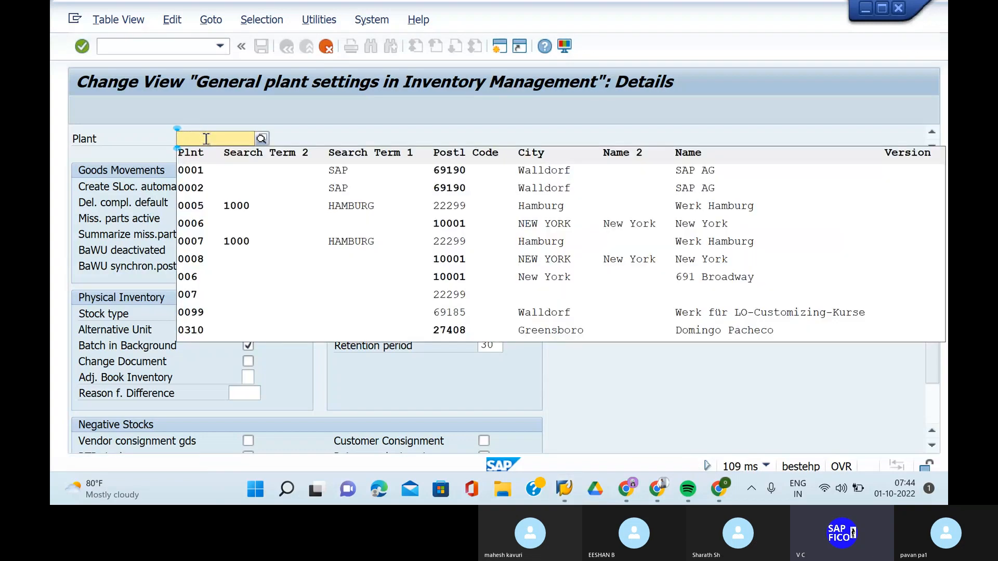
{"action": "type", "text": "pla"}
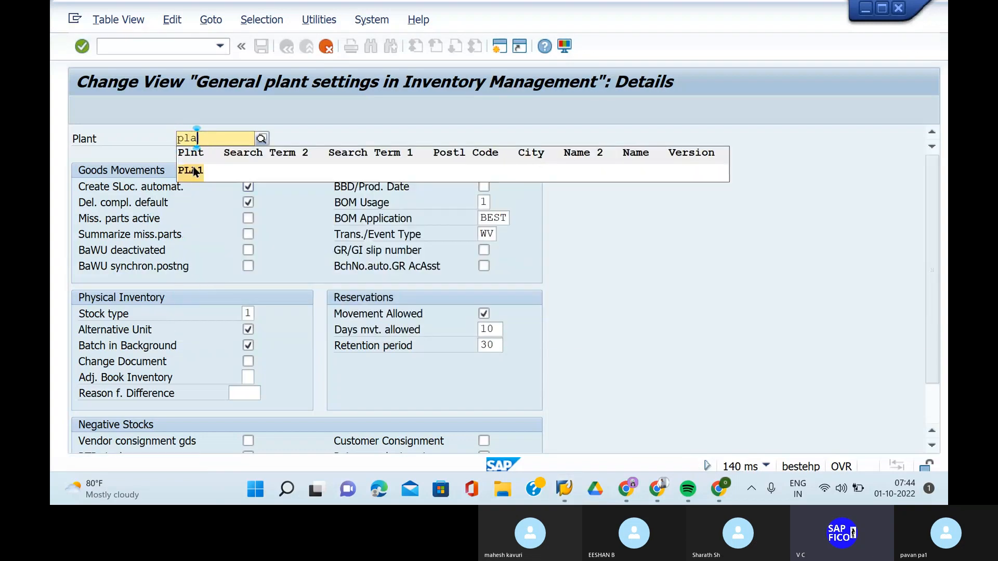
{"action": "left_click", "coordinate": [189, 171]}
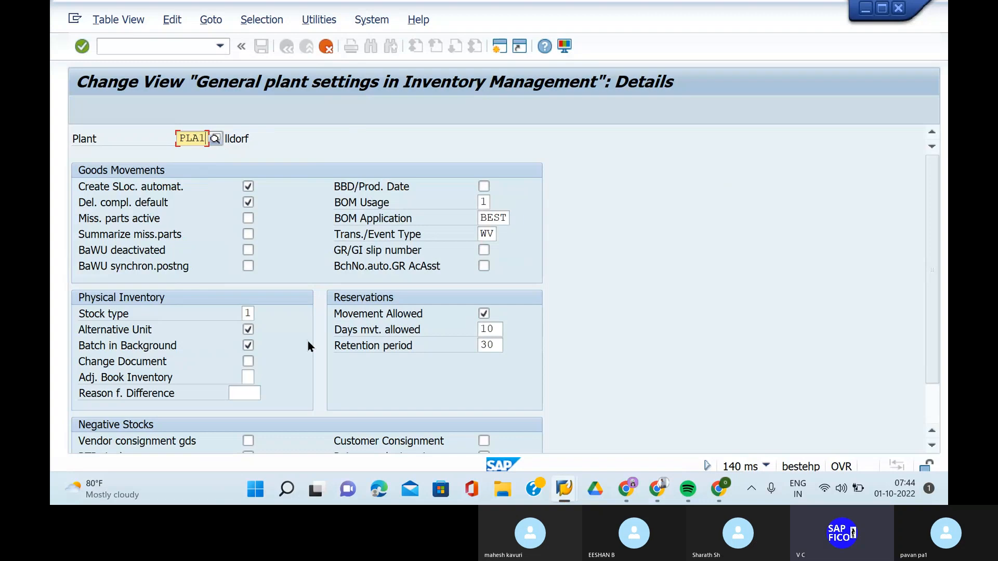
{"action": "mouse_move", "coordinate": [318, 404]}
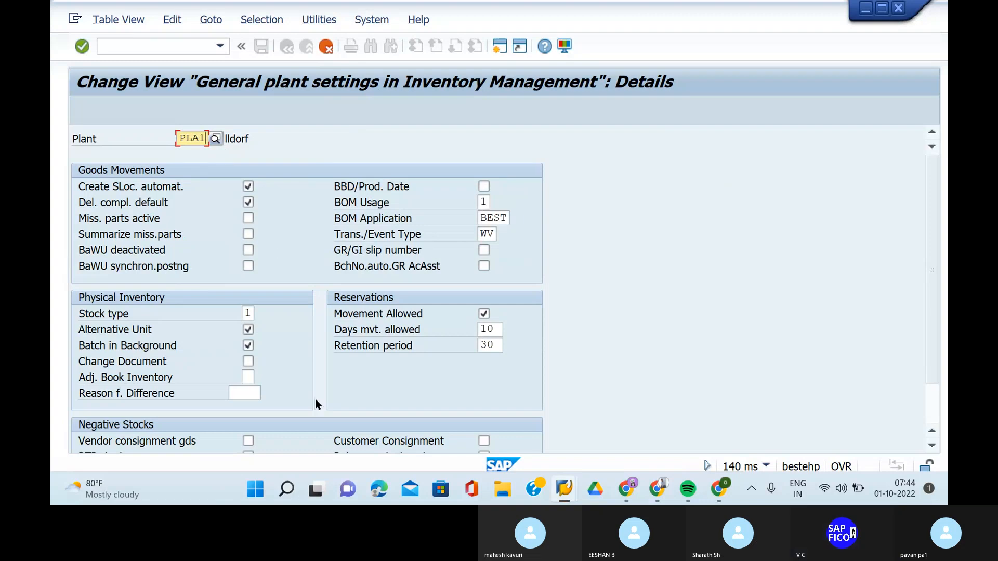
{"action": "mouse_move", "coordinate": [327, 406]}
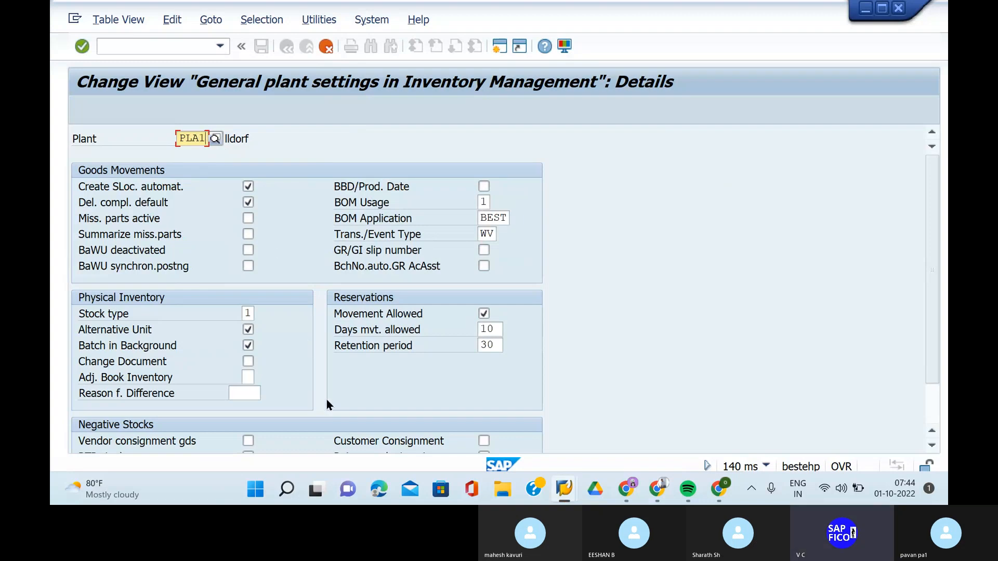
{"action": "scroll", "scroll_direction": "down", "scroll_amount": 3}
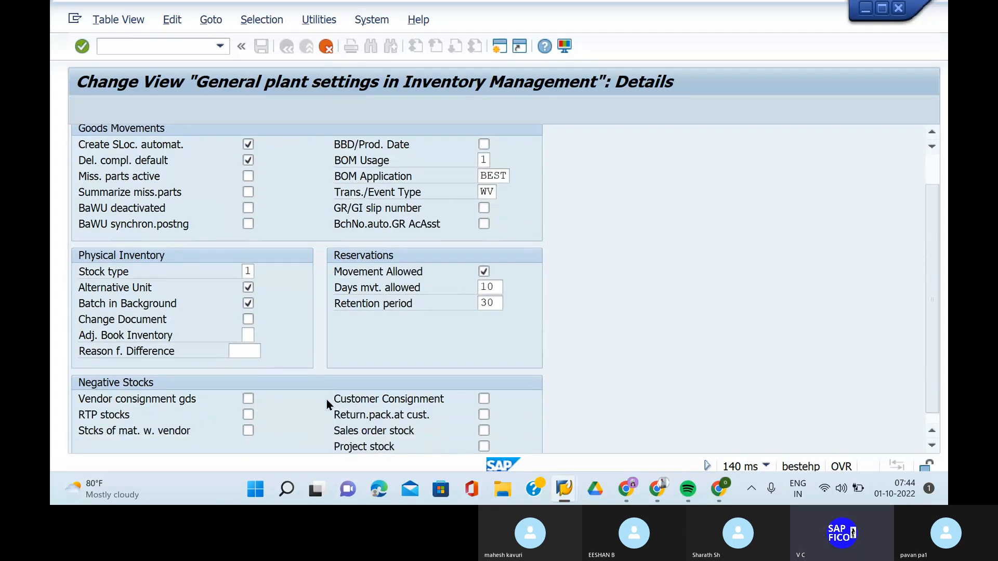
{"action": "scroll", "scroll_direction": "down", "scroll_amount": 3}
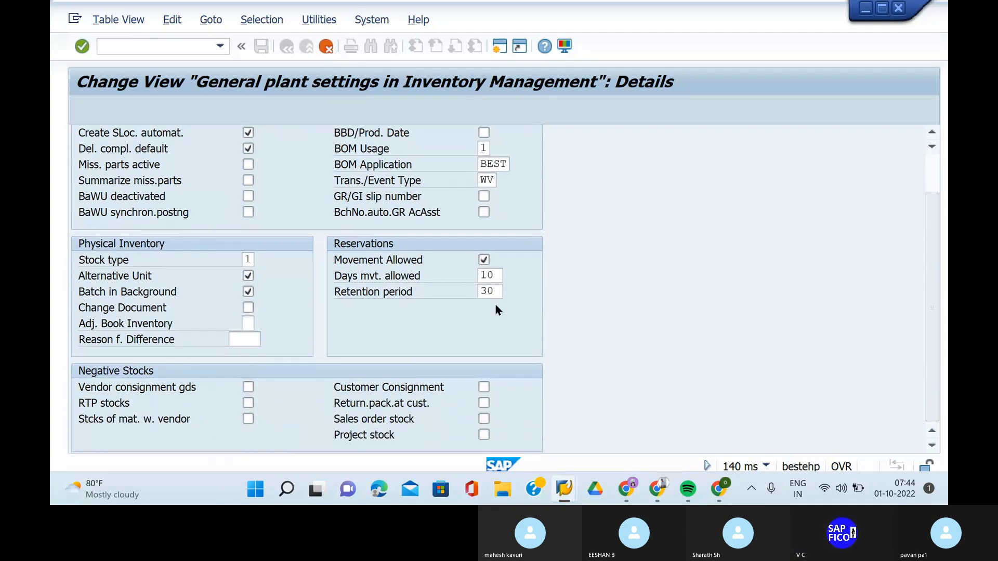
{"action": "mouse_move", "coordinate": [362, 382]}
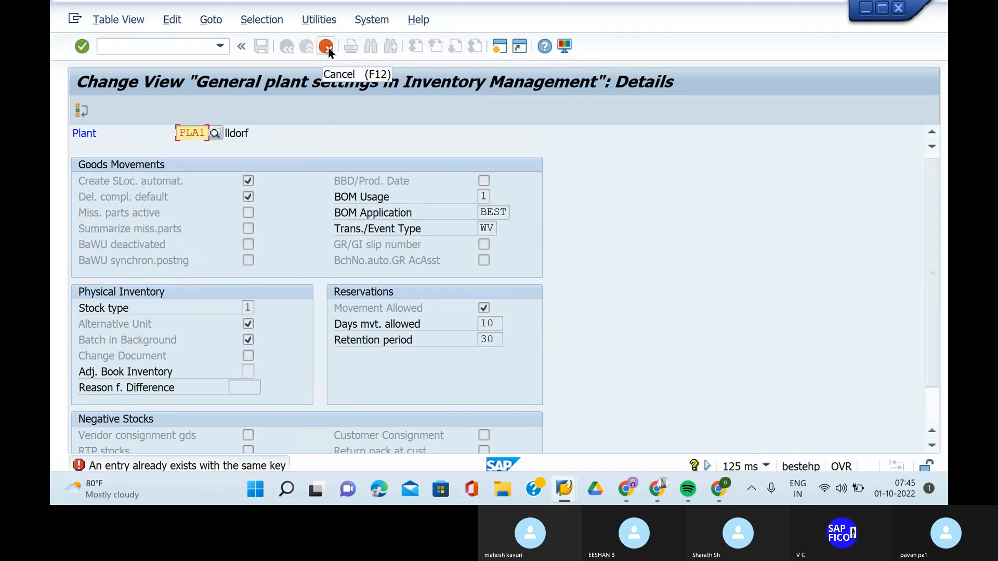
Step: Leave the reference plant's details, discarding changes, back to the plant overview list
{"action": "left_click", "coordinate": [326, 46]}
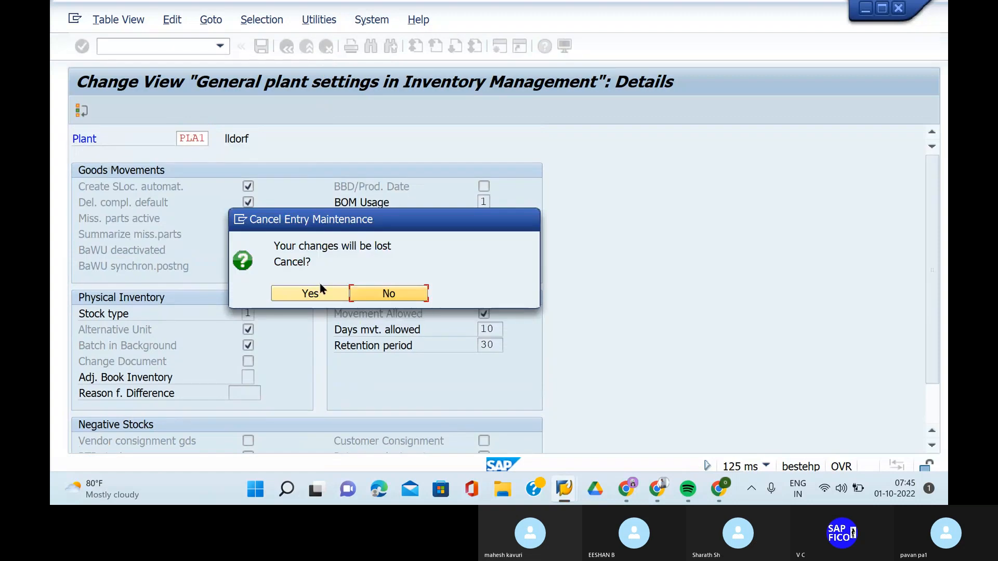
{"action": "mouse_move", "coordinate": [310, 293]}
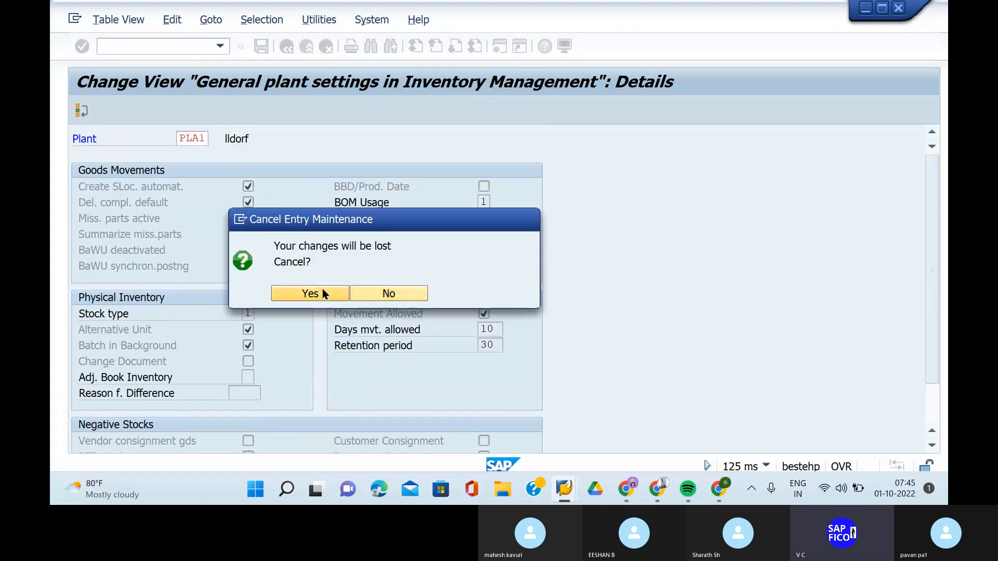
{"action": "left_click", "coordinate": [310, 293]}
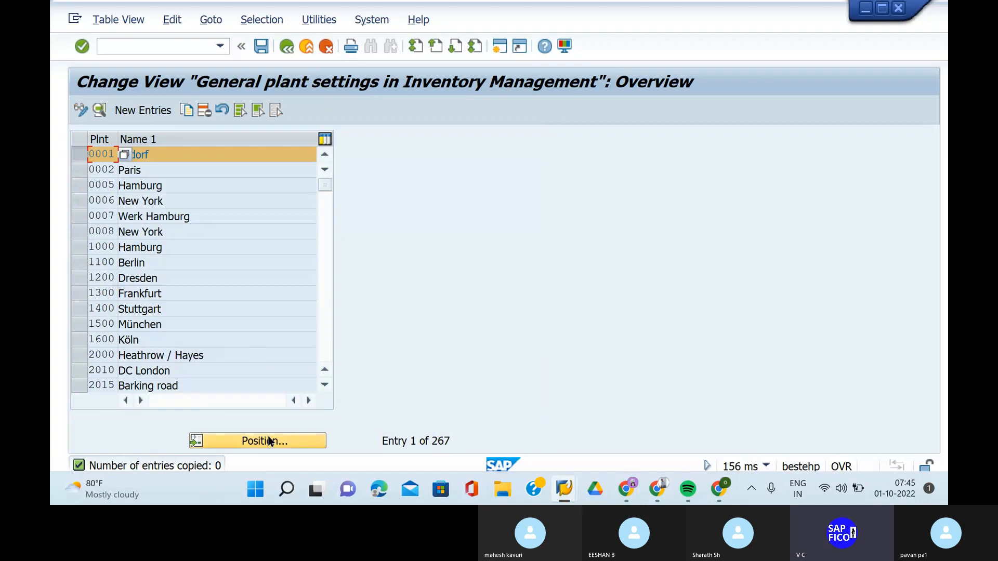
Step: Position on PLA1, open its settings and enter BOM Usage 1 with BOM Application BEST
{"action": "left_click", "coordinate": [263, 441]}
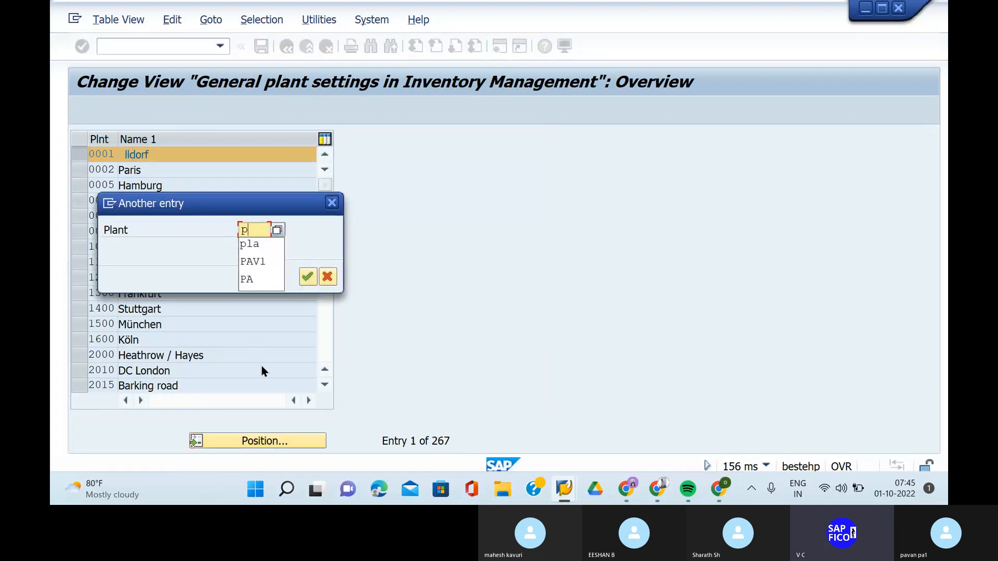
{"action": "left_click", "coordinate": [331, 203]}
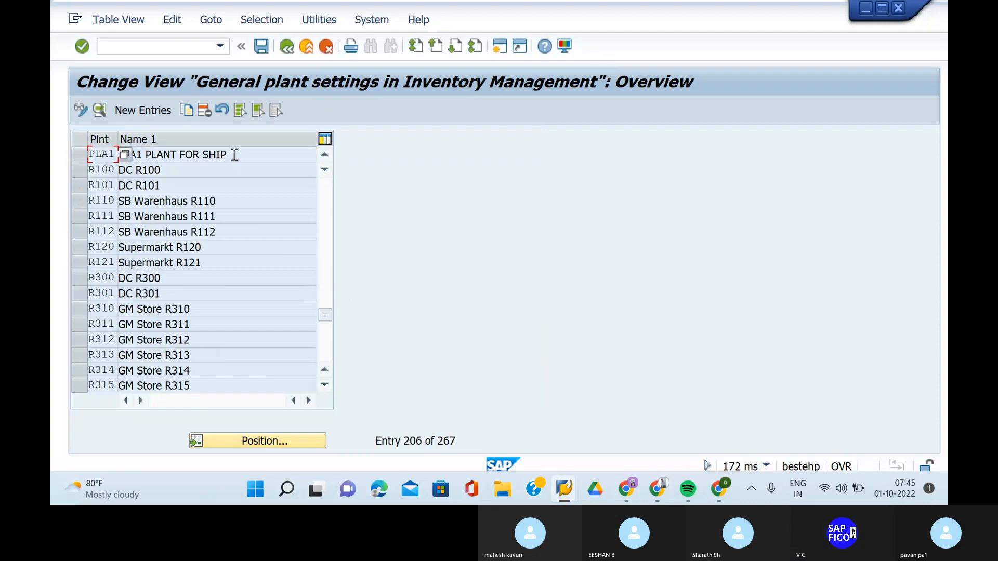
{"action": "double_click", "coordinate": [100, 154]}
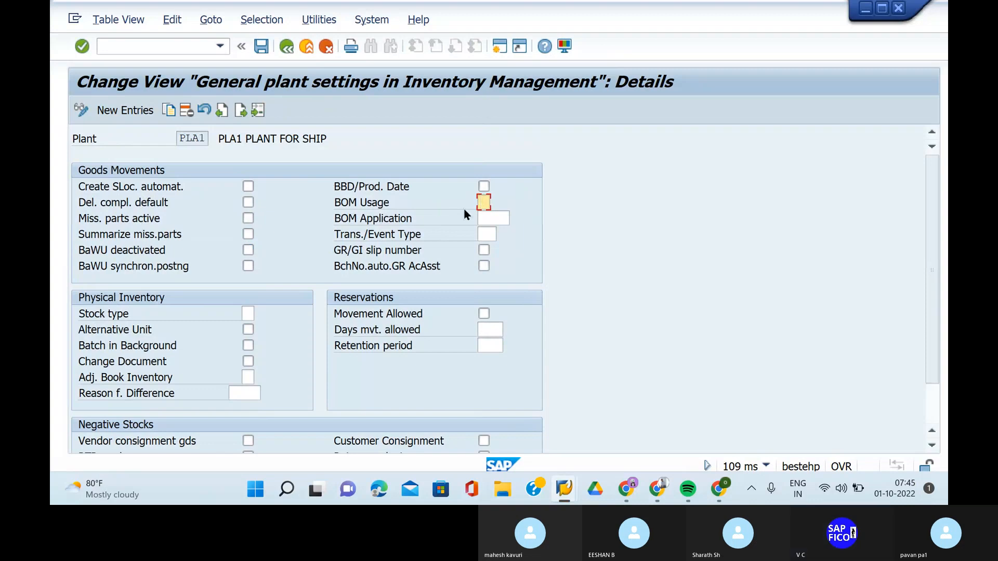
{"action": "type", "text": "1"}
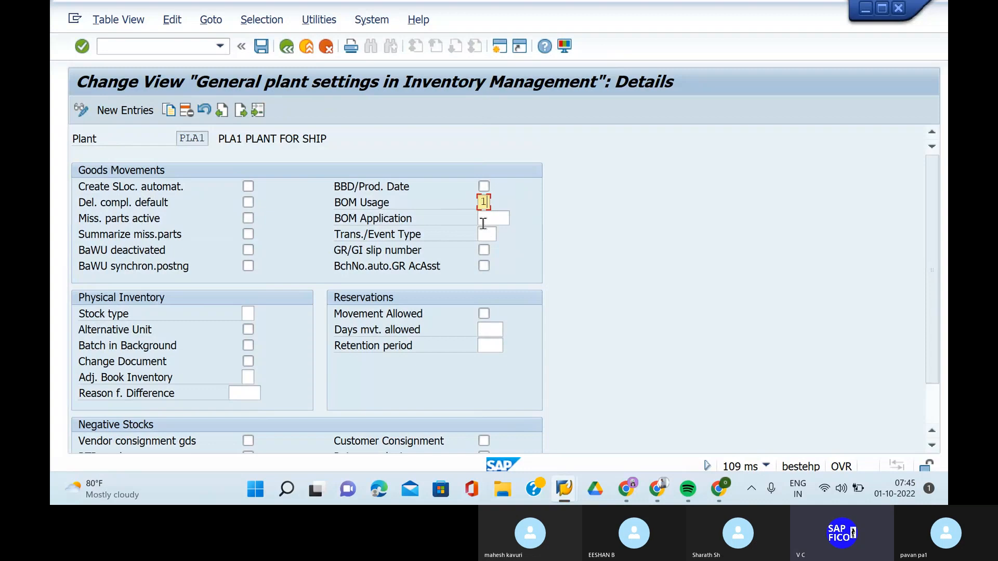
{"action": "left_click", "coordinate": [493, 218]}
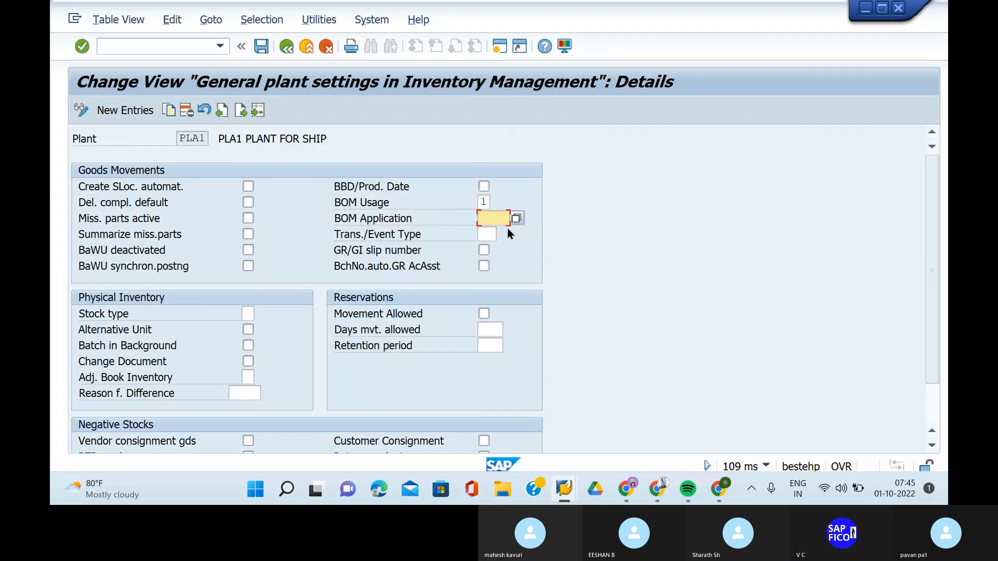
{"action": "left_click", "coordinate": [517, 218]}
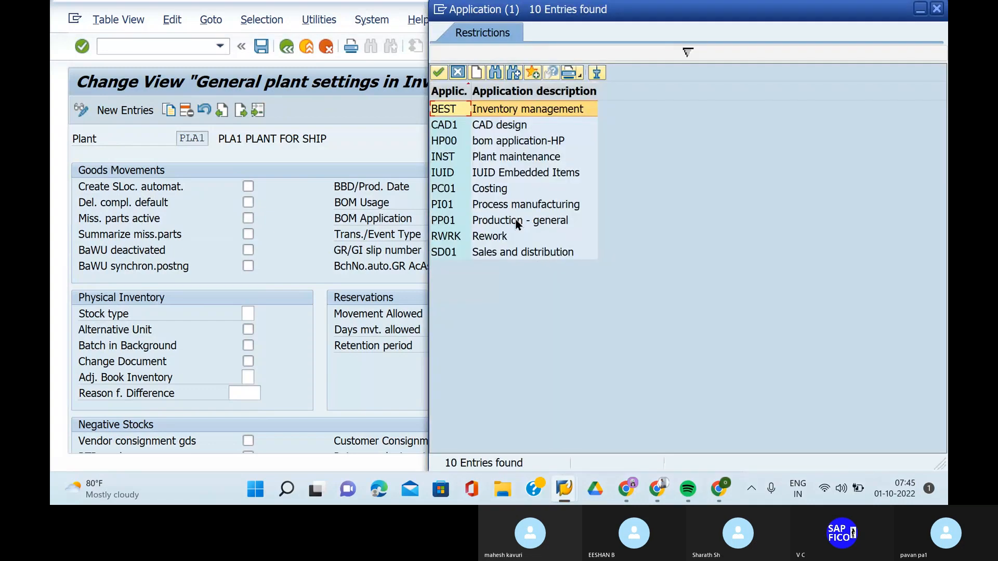
{"action": "mouse_move", "coordinate": [468, 293]}
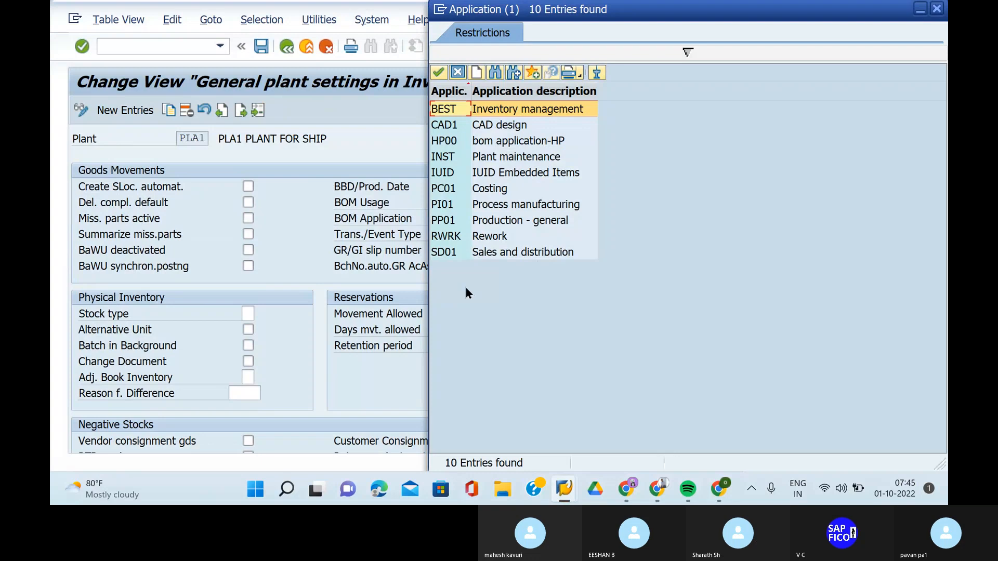
{"action": "mouse_move", "coordinate": [464, 251]}
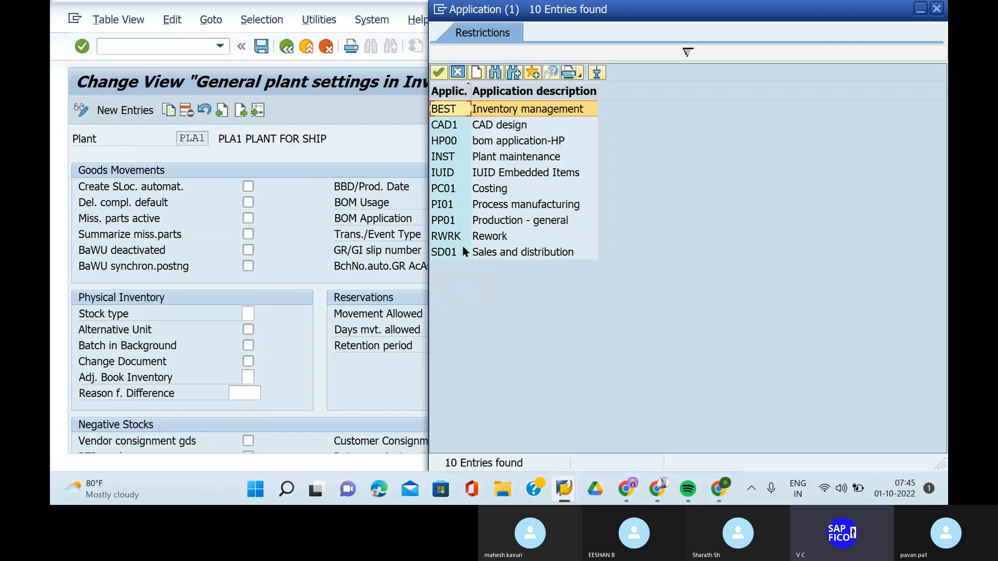
{"action": "mouse_move", "coordinate": [474, 197]}
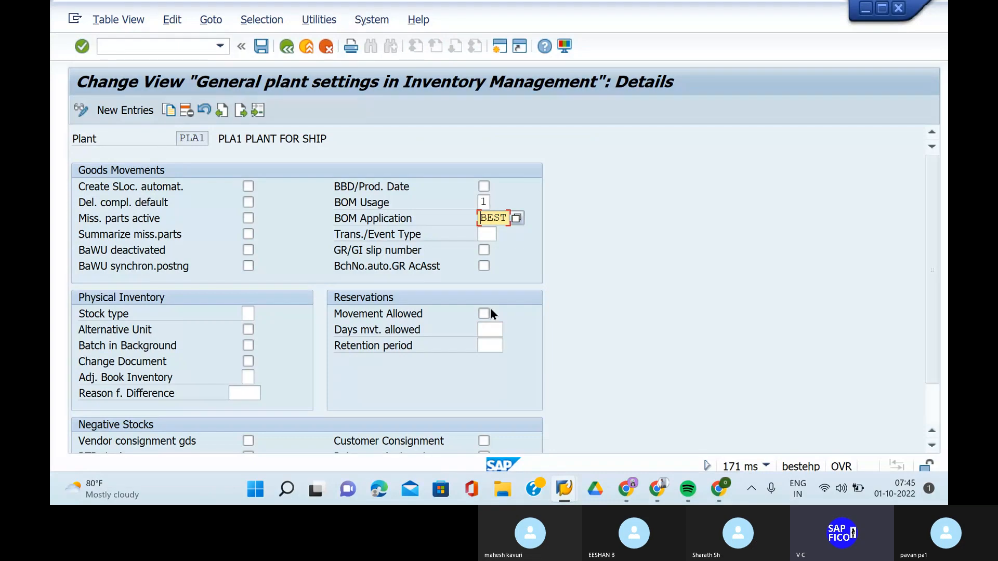
Step: Tick Movement Allowed, Create SLoc automat. and Alternative Unit, with 10 days and retention period 30
{"action": "left_click", "coordinate": [483, 312]}
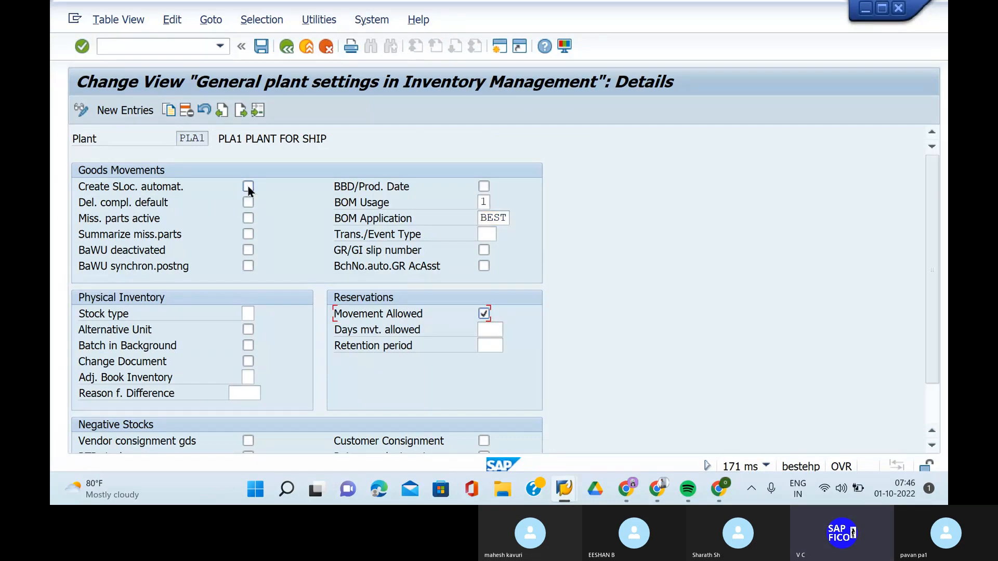
{"action": "left_click", "coordinate": [247, 186]}
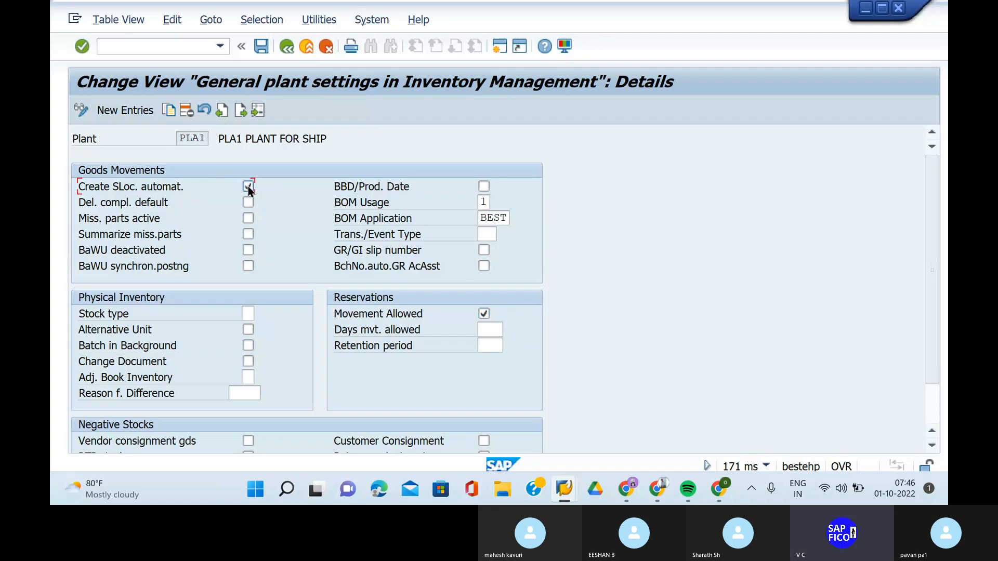
{"action": "left_click", "coordinate": [247, 186]}
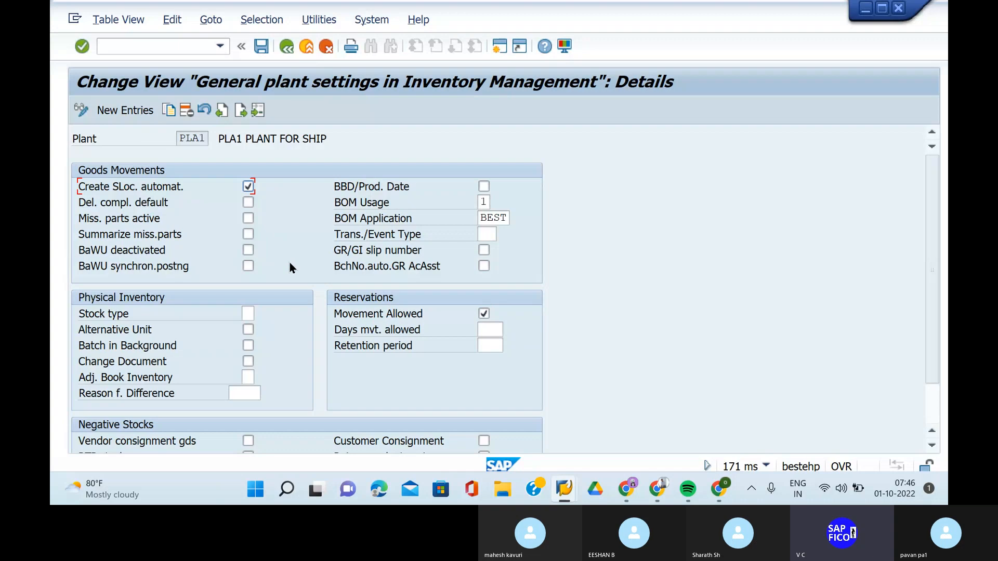
{"action": "left_click", "coordinate": [247, 329]}
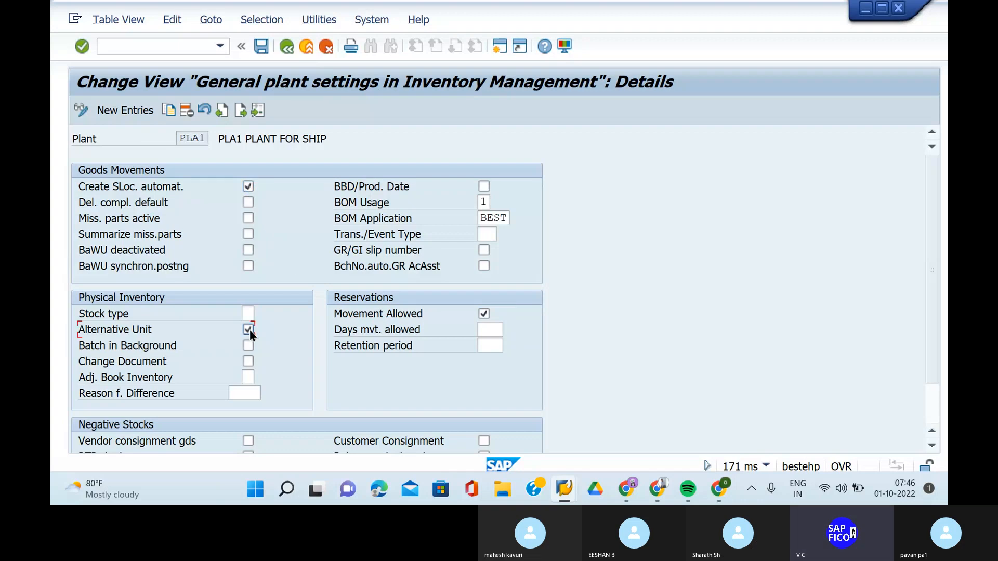
{"action": "left_click", "coordinate": [490, 329]}
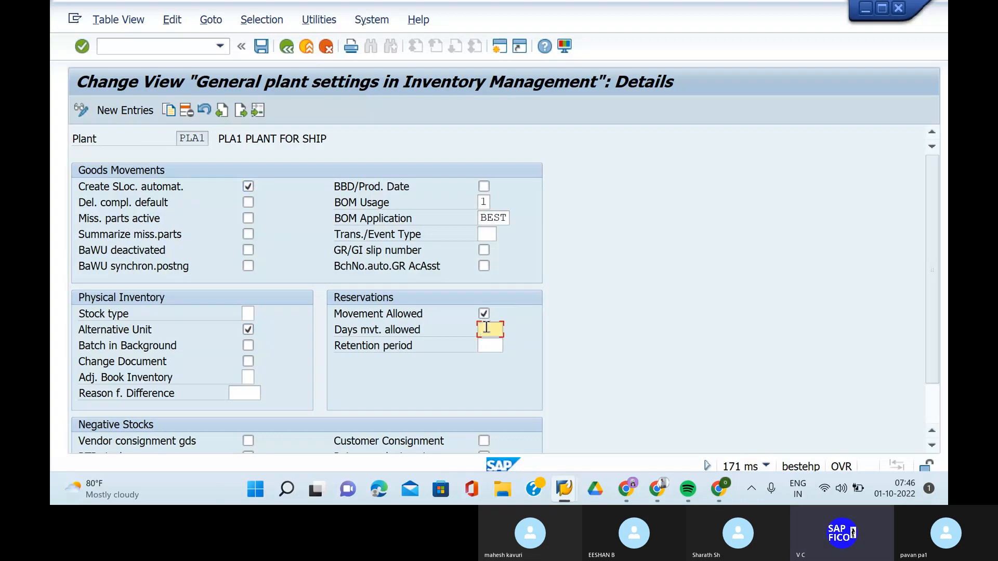
{"action": "type", "text": "10"}
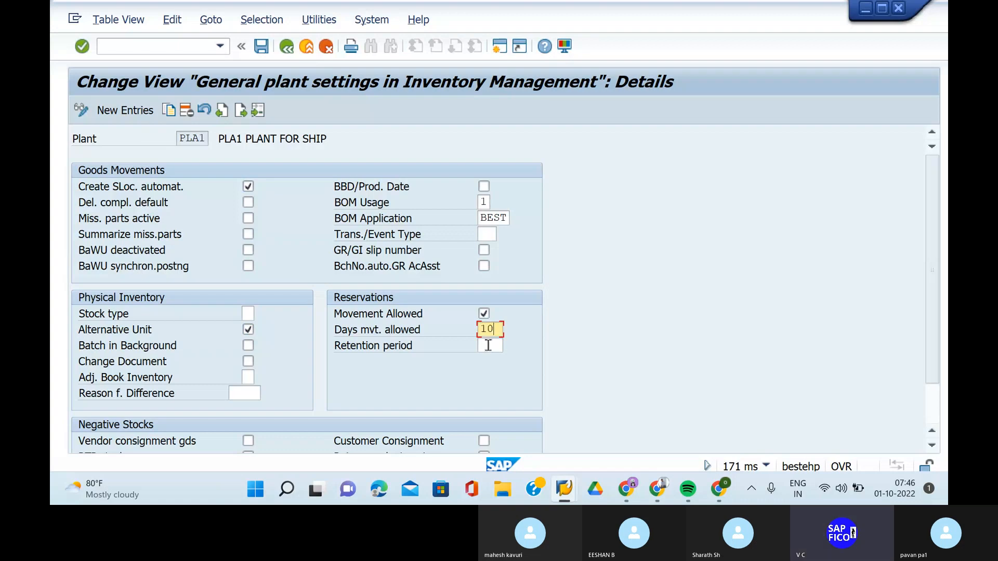
{"action": "type", "text": "30"}
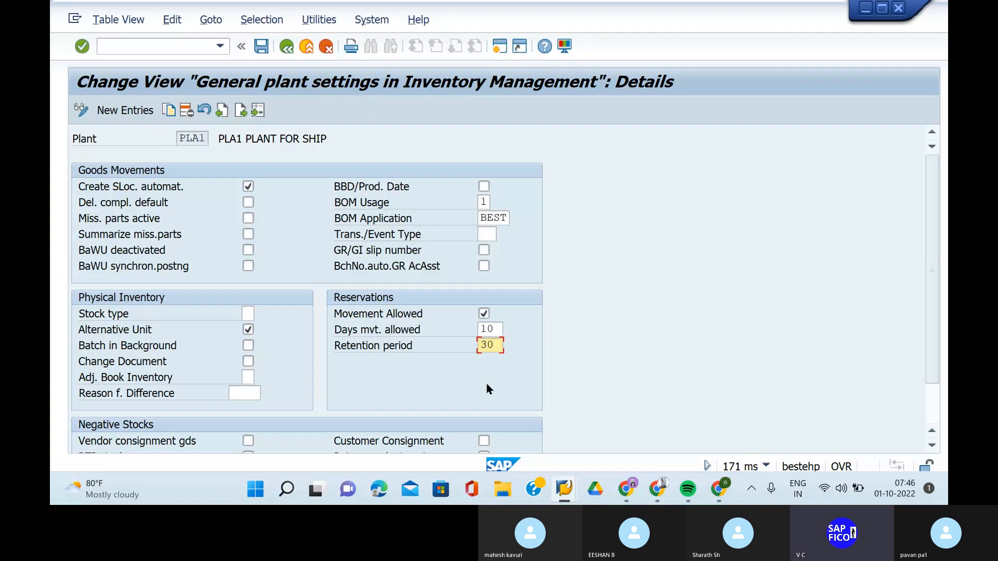
{"action": "mouse_move", "coordinate": [392, 388]}
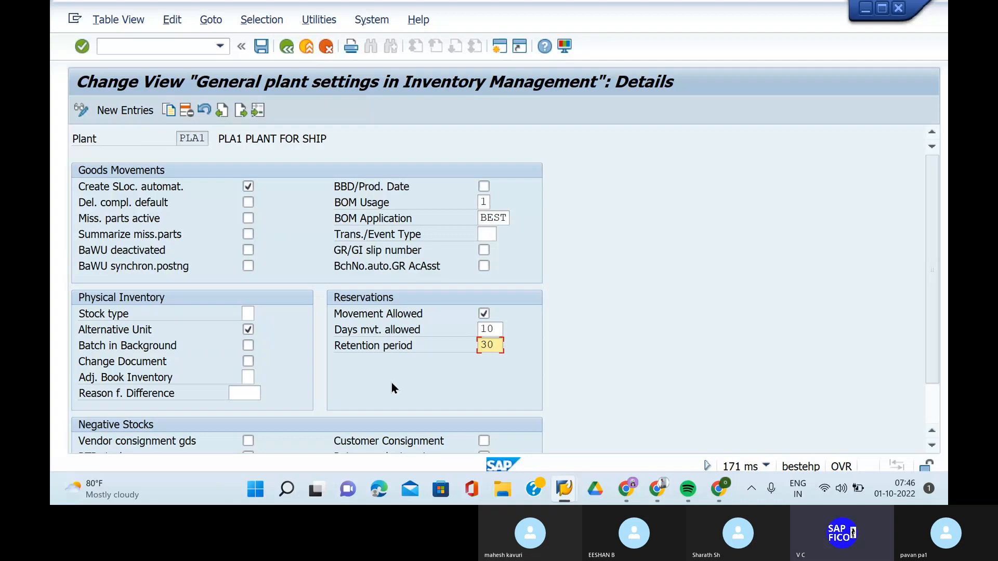
{"action": "mouse_move", "coordinate": [312, 408]}
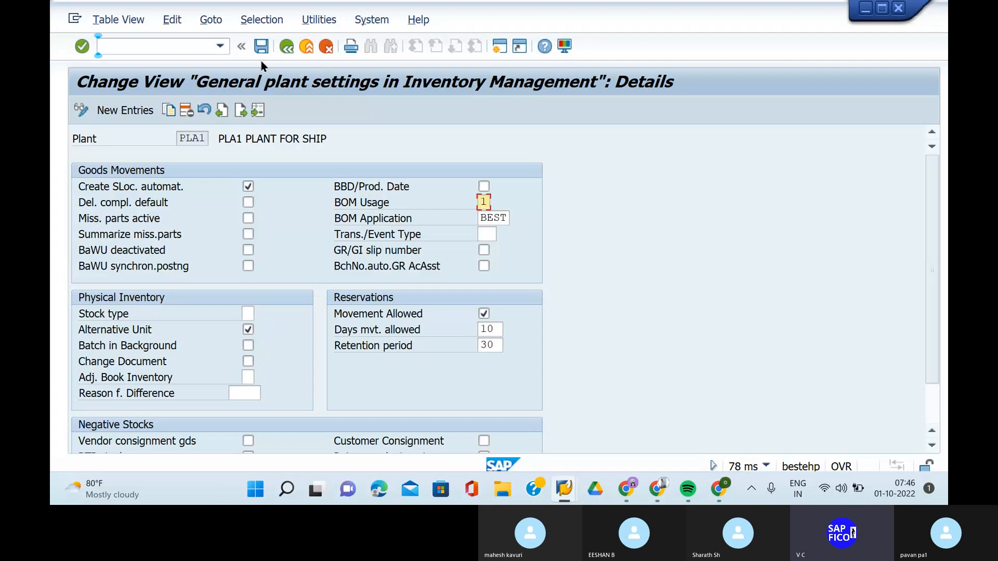
{"action": "mouse_move", "coordinate": [261, 46]}
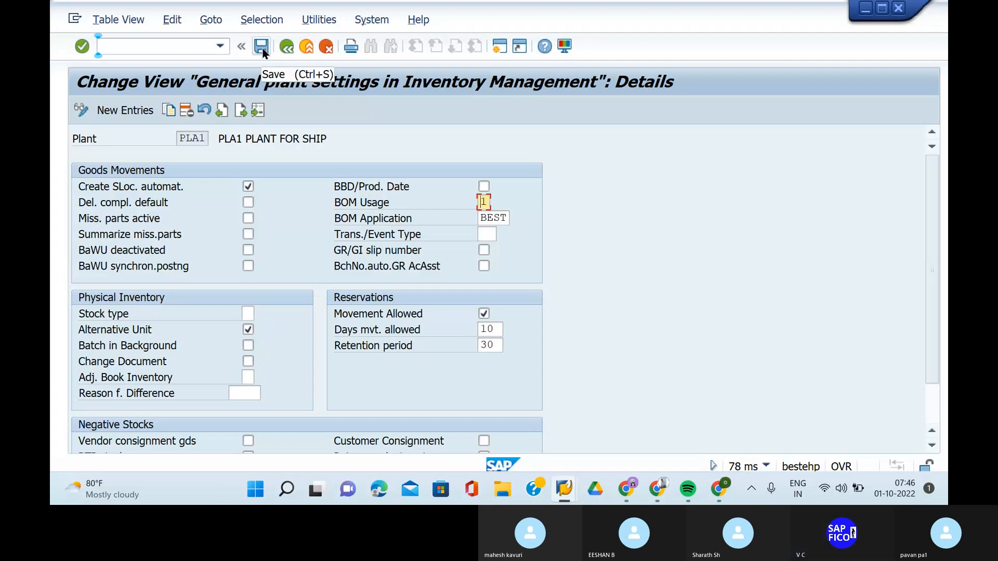
Step: Save plant PLA1's settings under the customizing request and leave the settings screen
{"action": "left_click", "coordinate": [261, 46]}
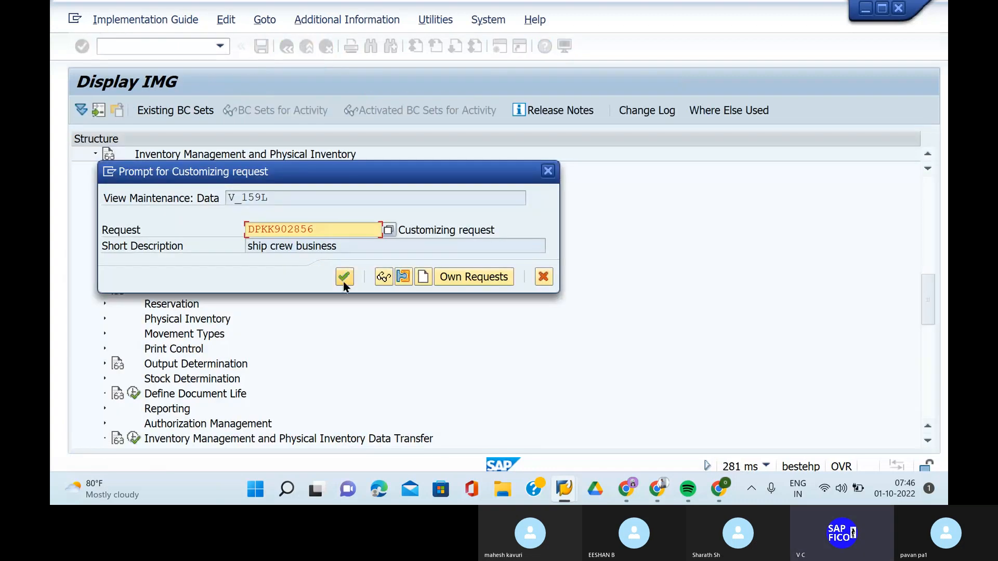
{"action": "left_click", "coordinate": [344, 276]}
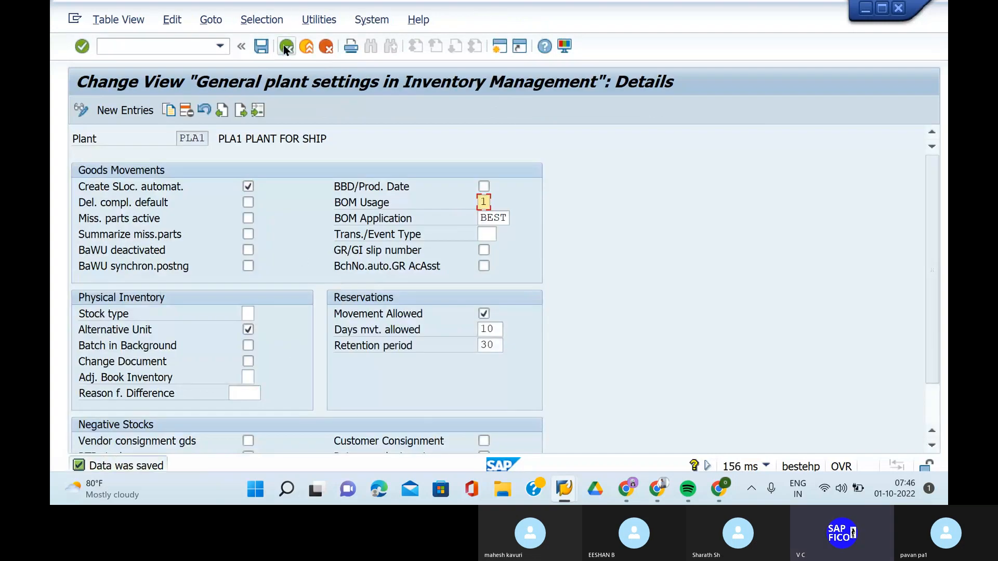
{"action": "left_click", "coordinate": [287, 46]}
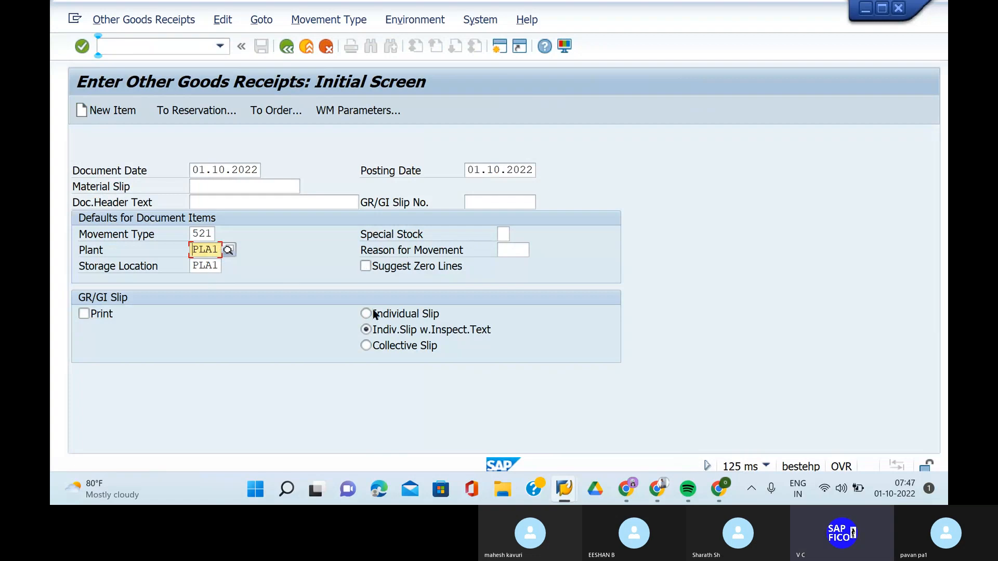
{"action": "mouse_move", "coordinate": [276, 350]}
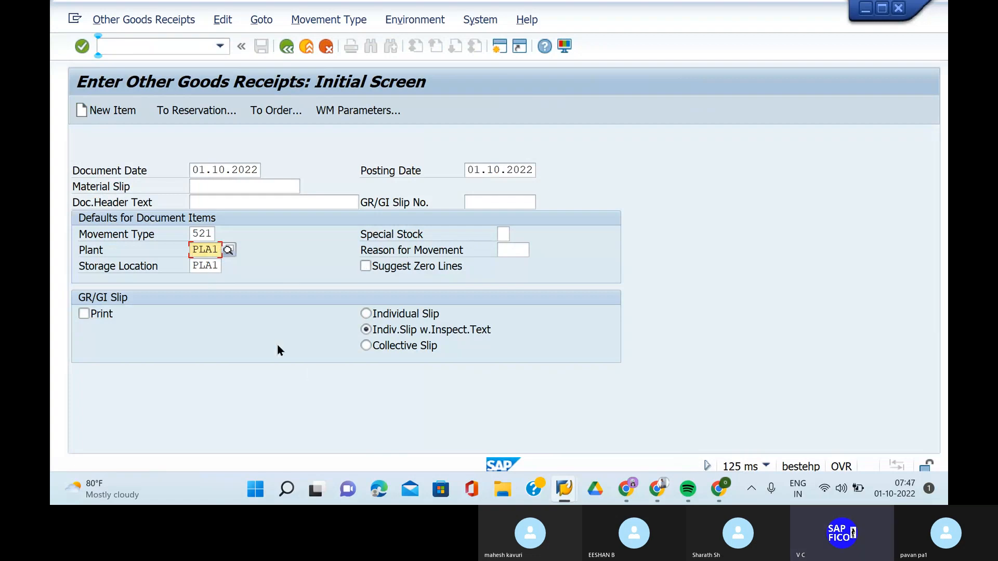